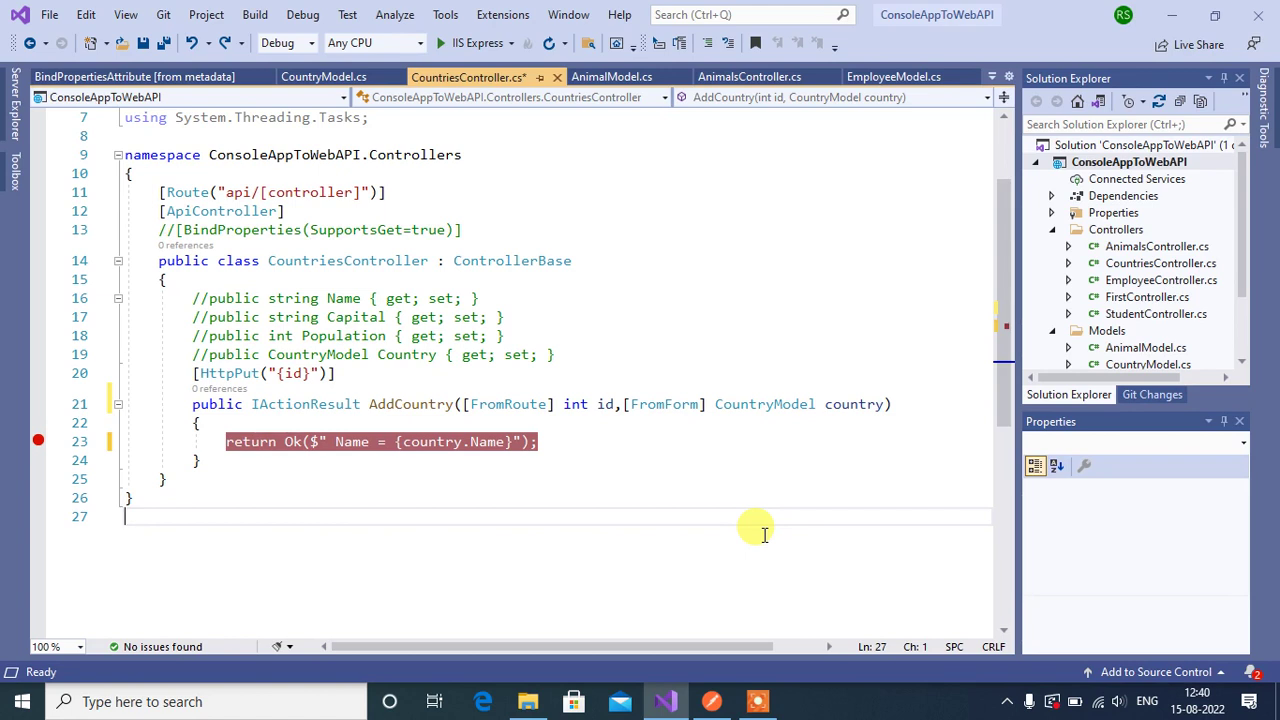
mouse_move(652, 437)
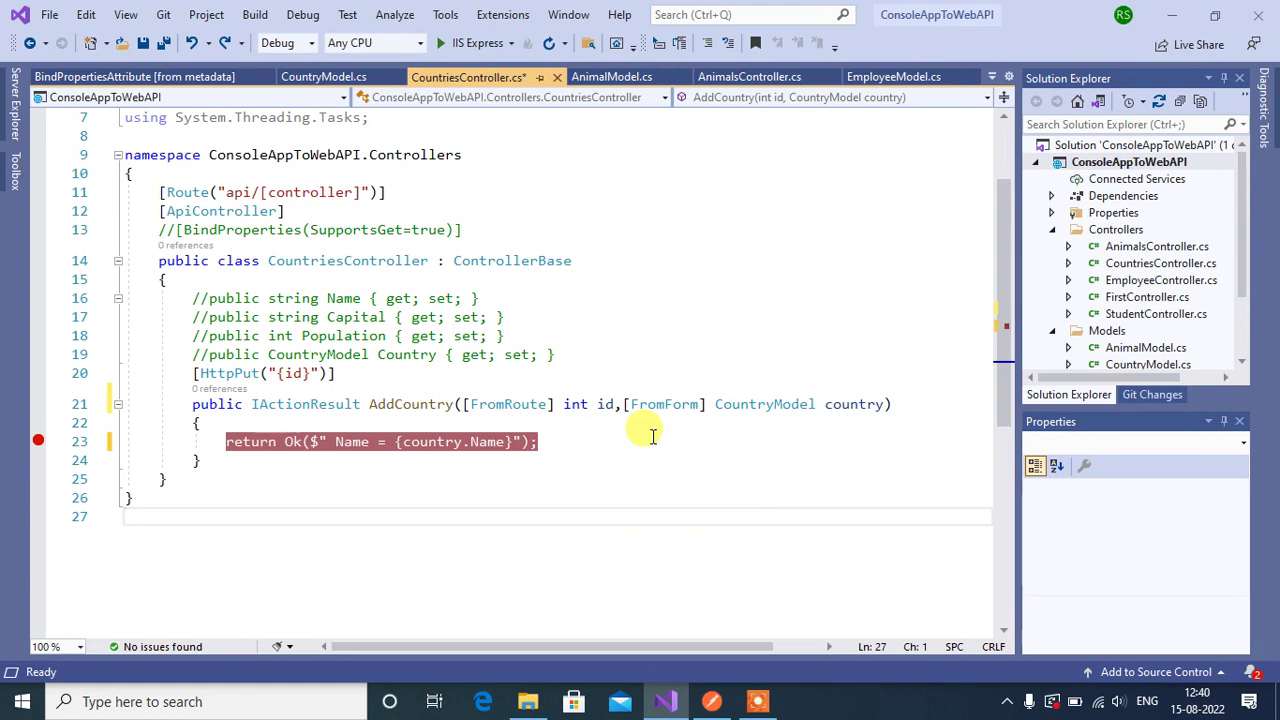
mouse_move(700, 452)
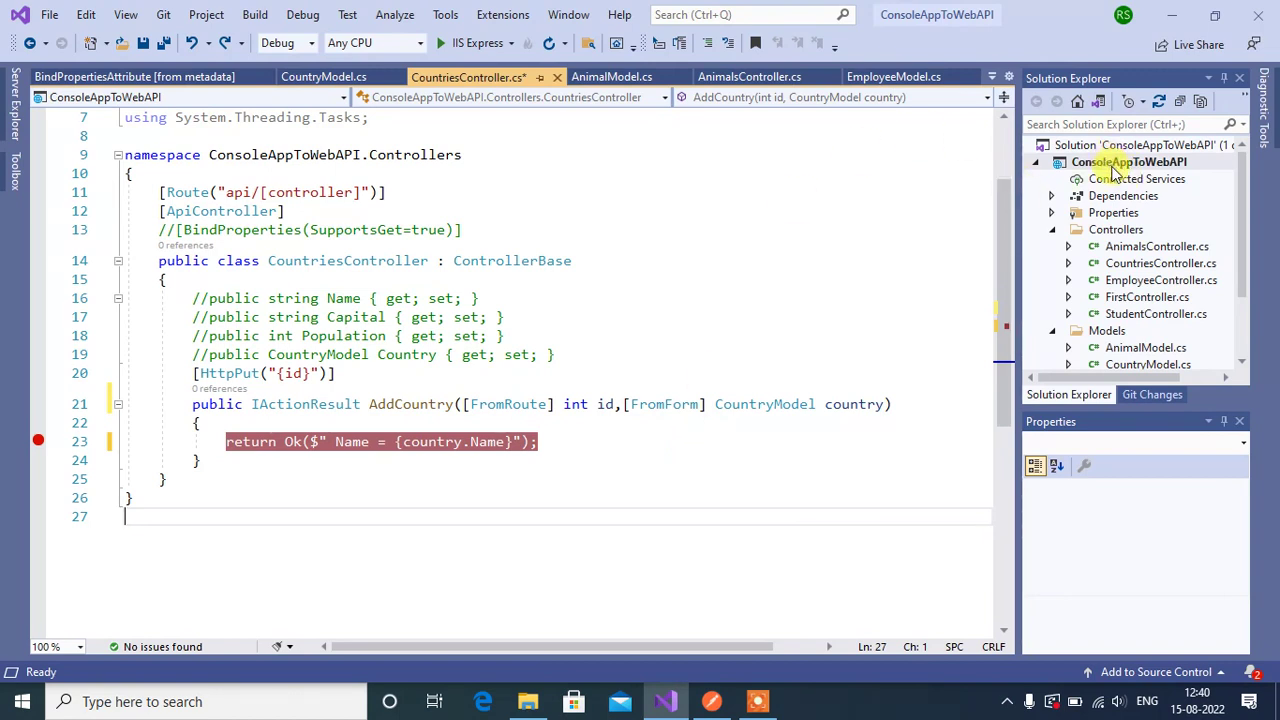
mouse_move(687, 477)
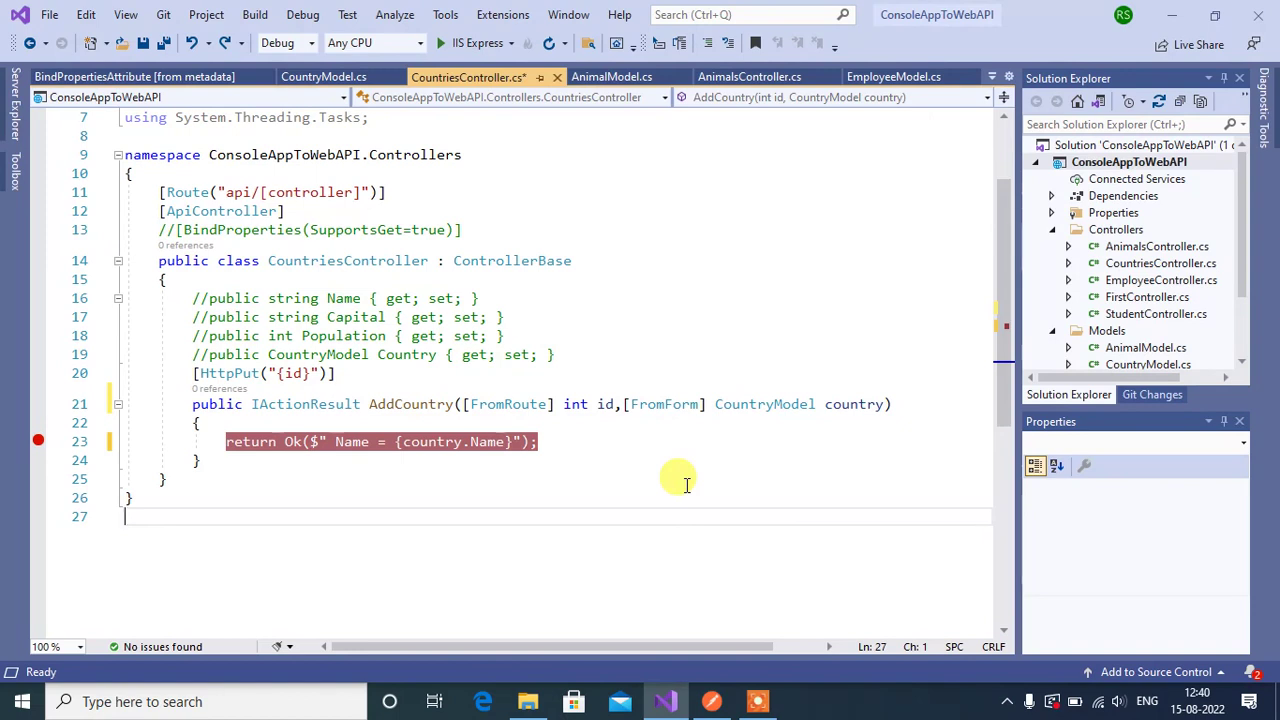
mouse_move(530, 390)
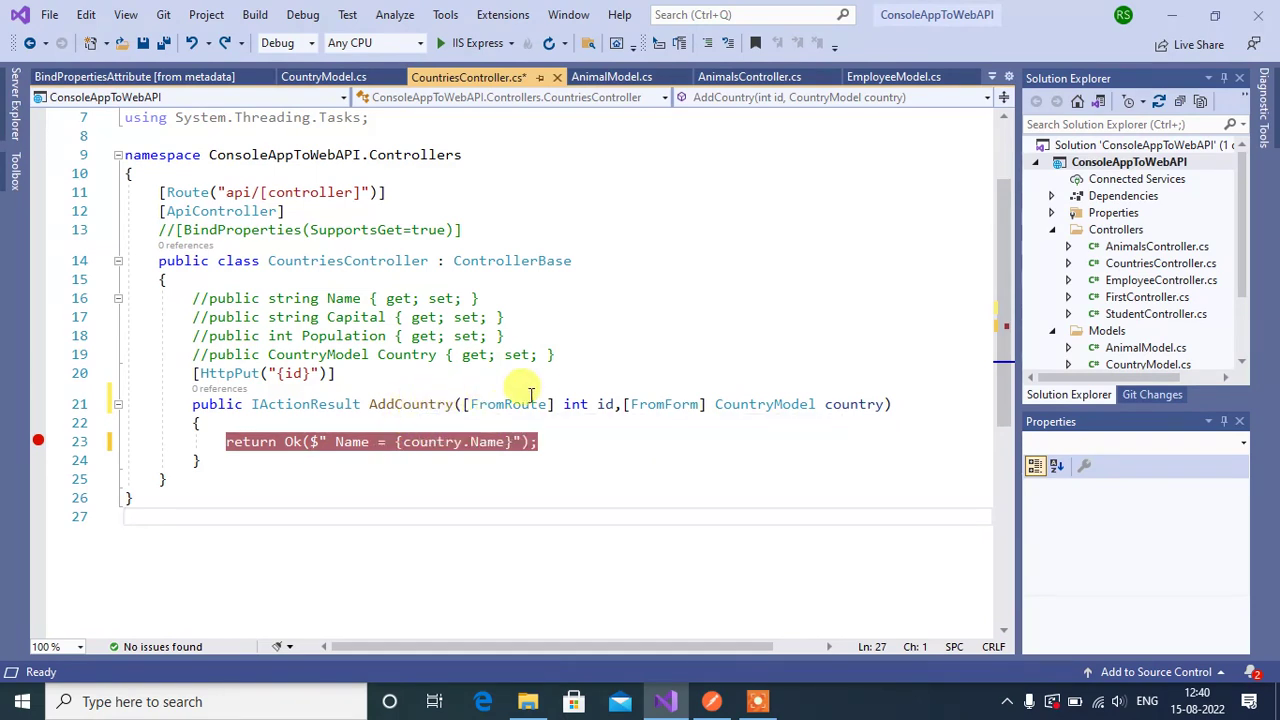
mouse_move(430, 441)
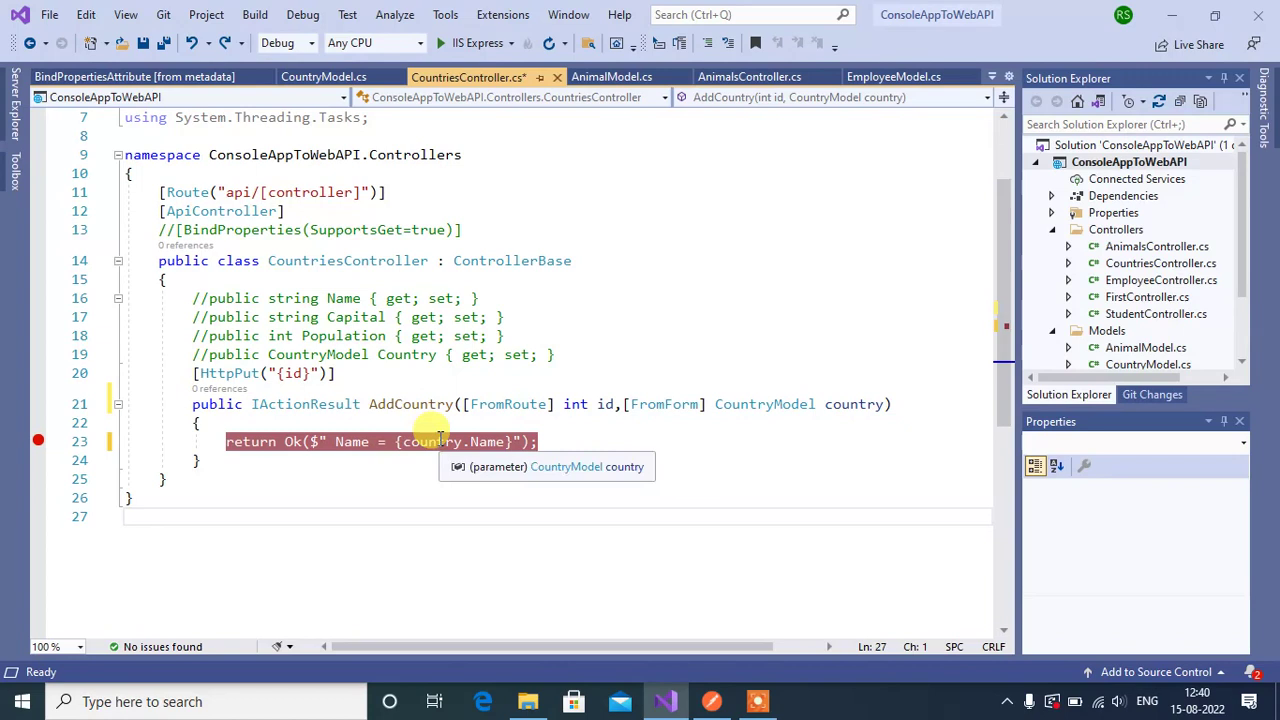
mouse_move(776, 498)
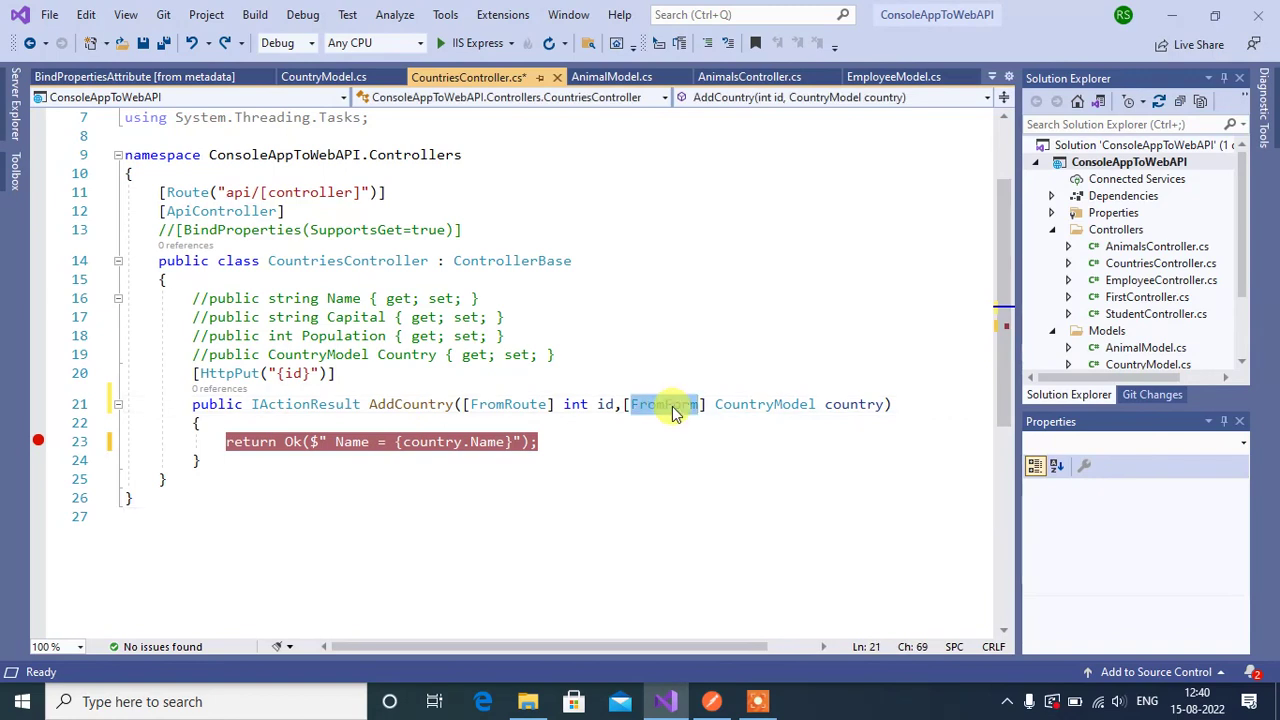
- Swap AddCountry's parameter to [FromHeader] string developer, return developer, and save the controller
type("fromh")
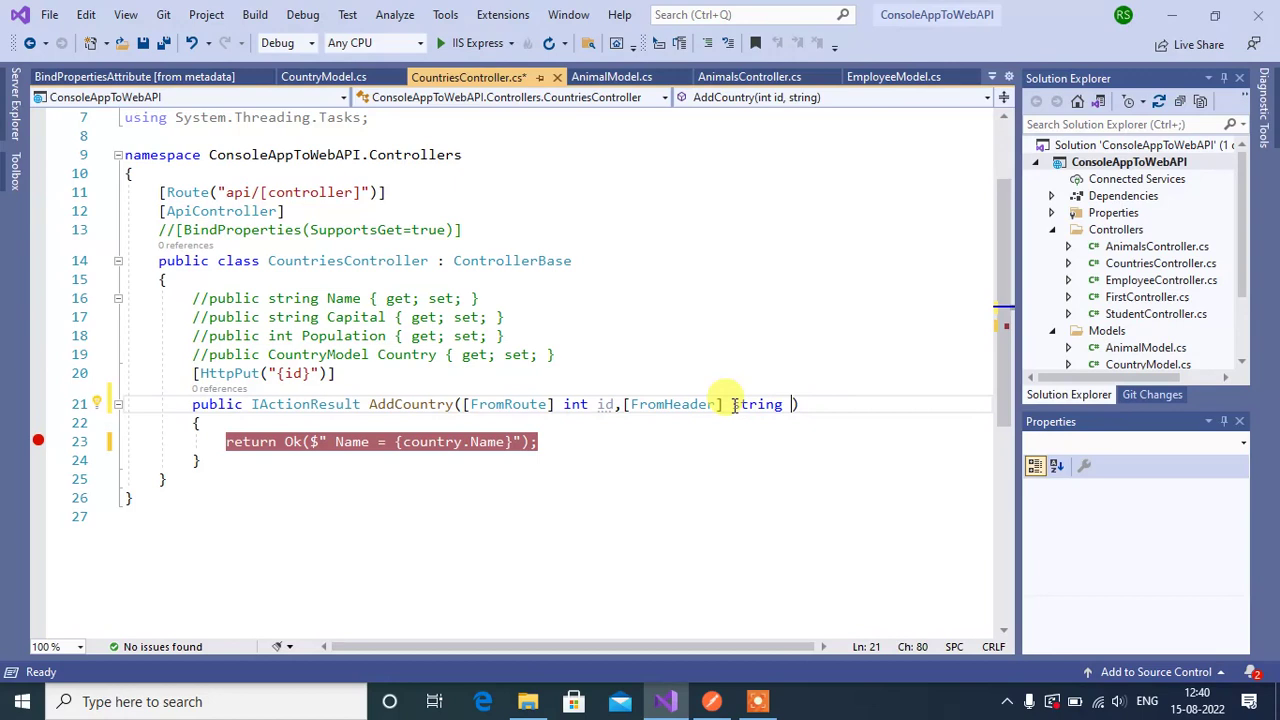
type("developer")
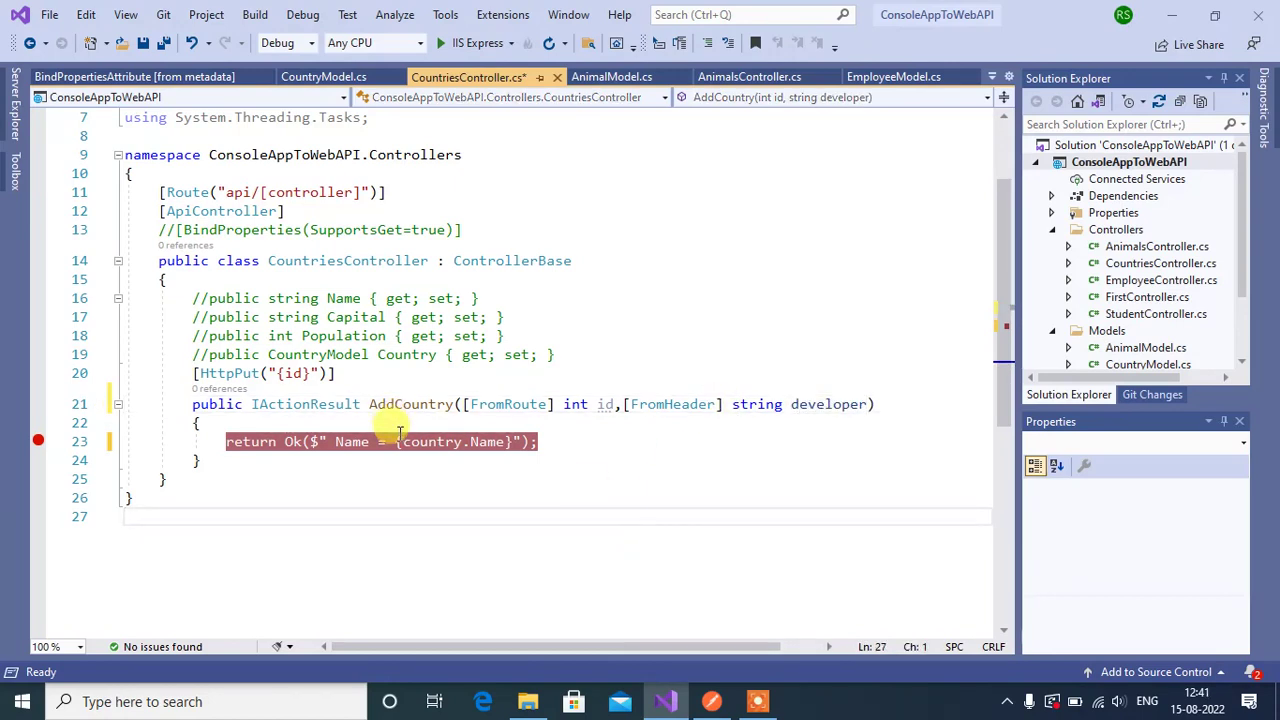
left_click(405, 442)
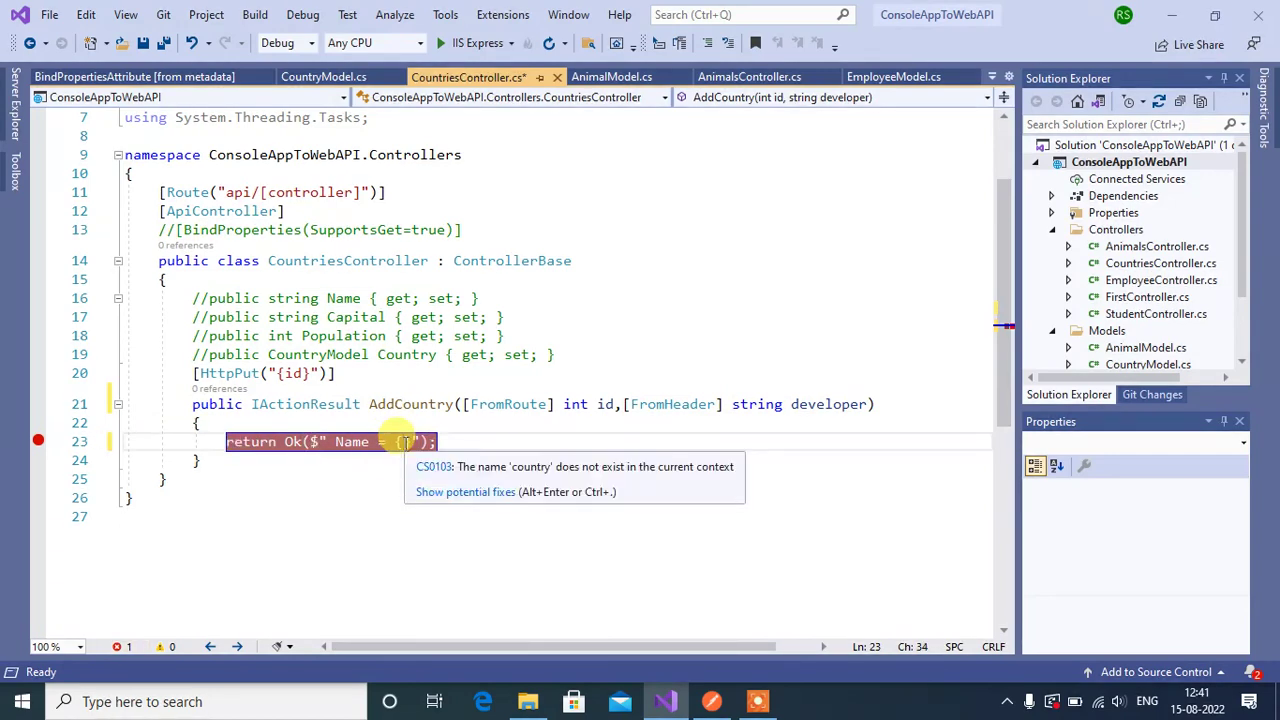
type("developer")
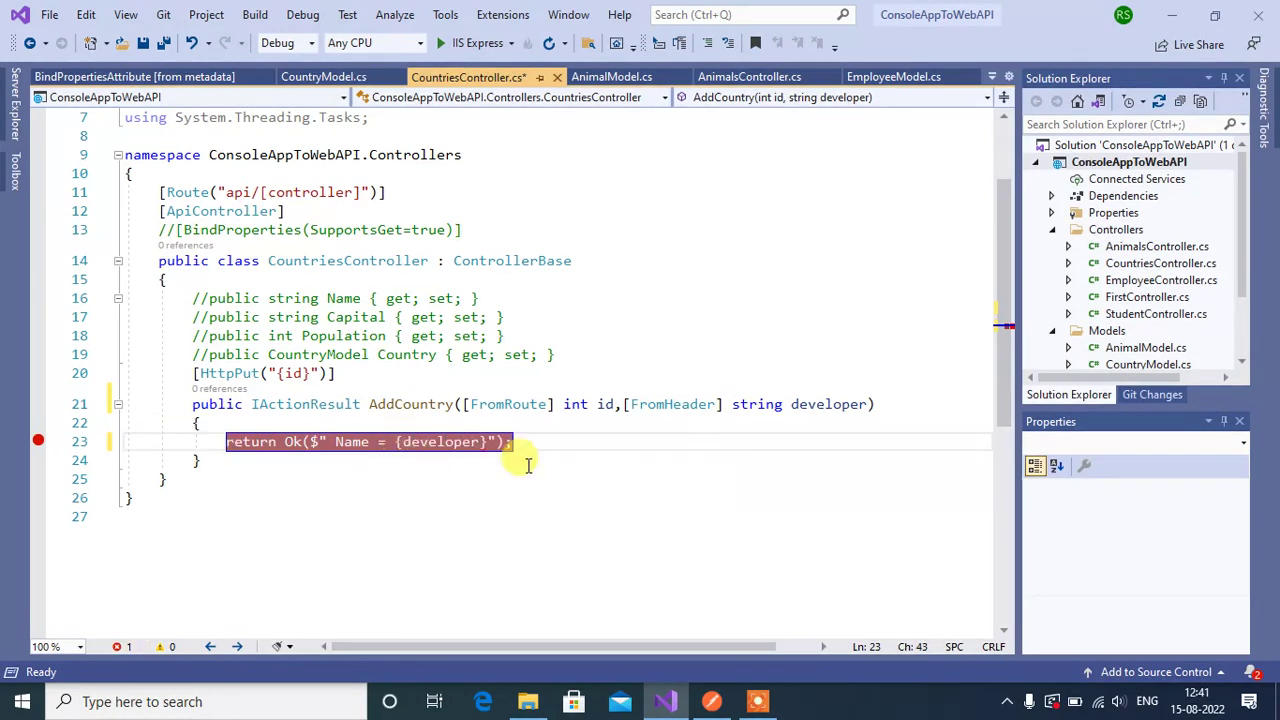
key("ctrl+s")
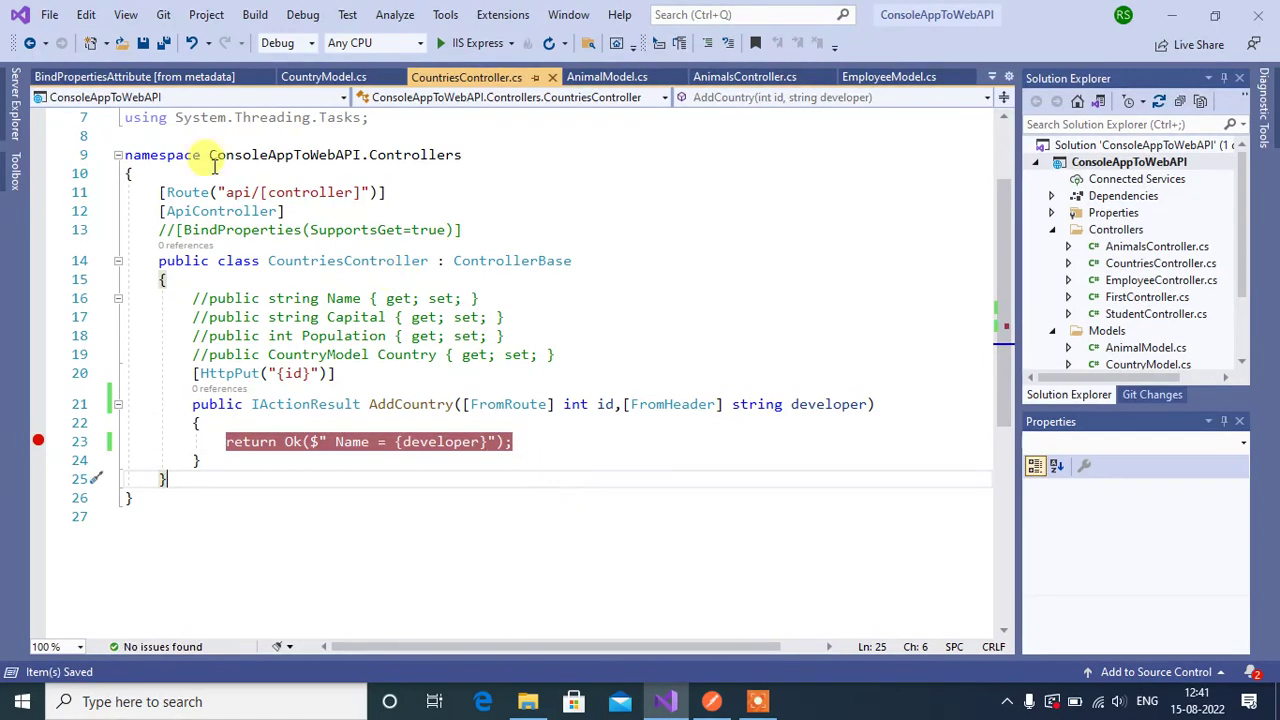
mouse_move(235, 192)
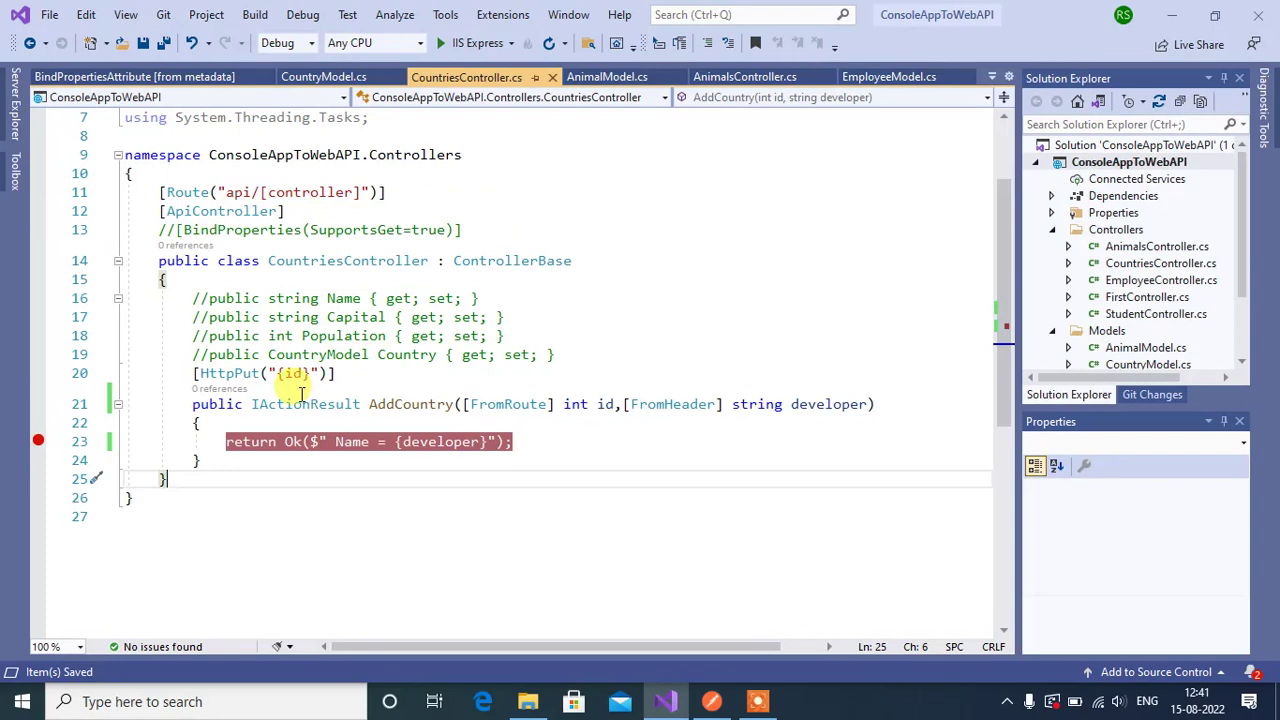
mouse_move(295, 373)
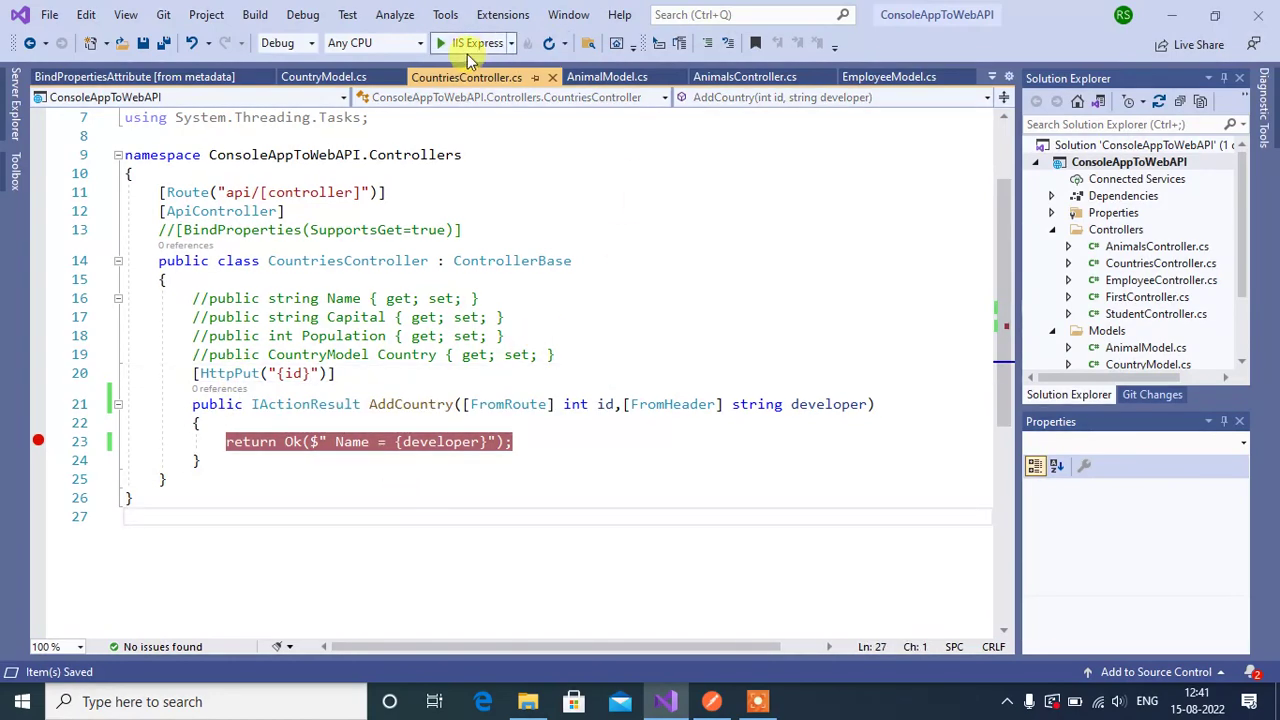
- Run the web API with debugging on IIS Express
left_click(440, 42)
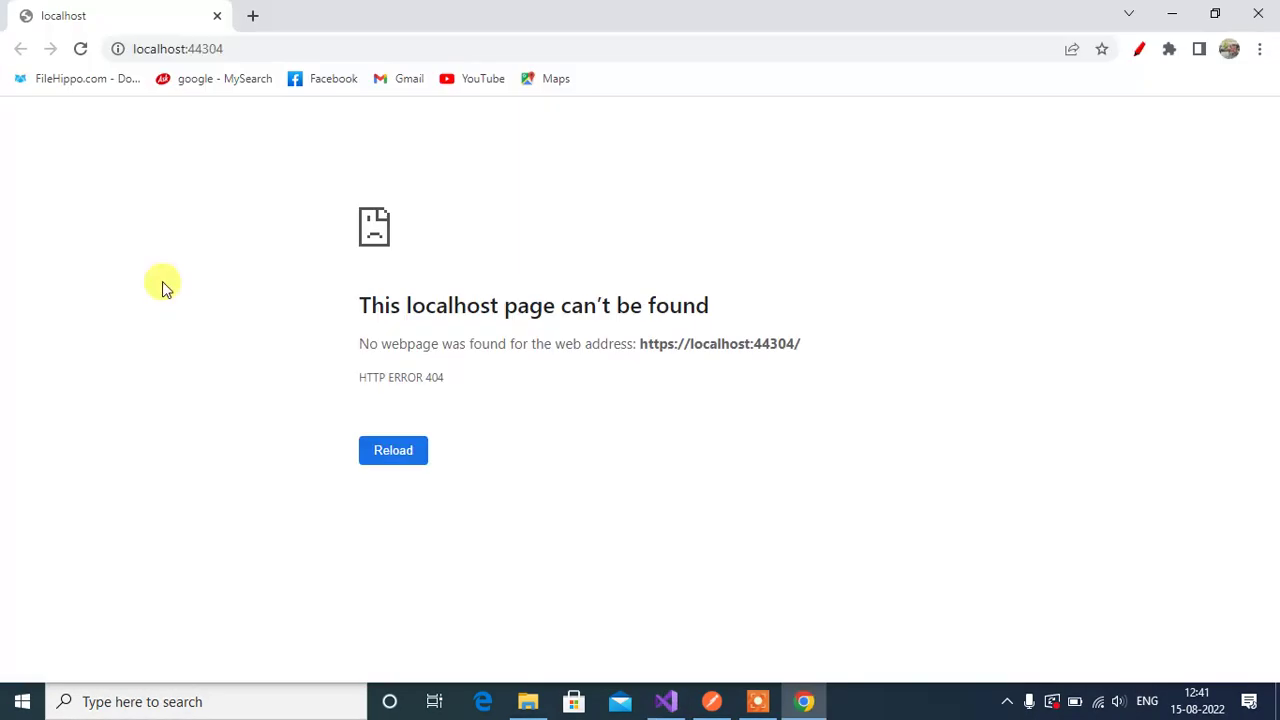
mouse_move(712, 701)
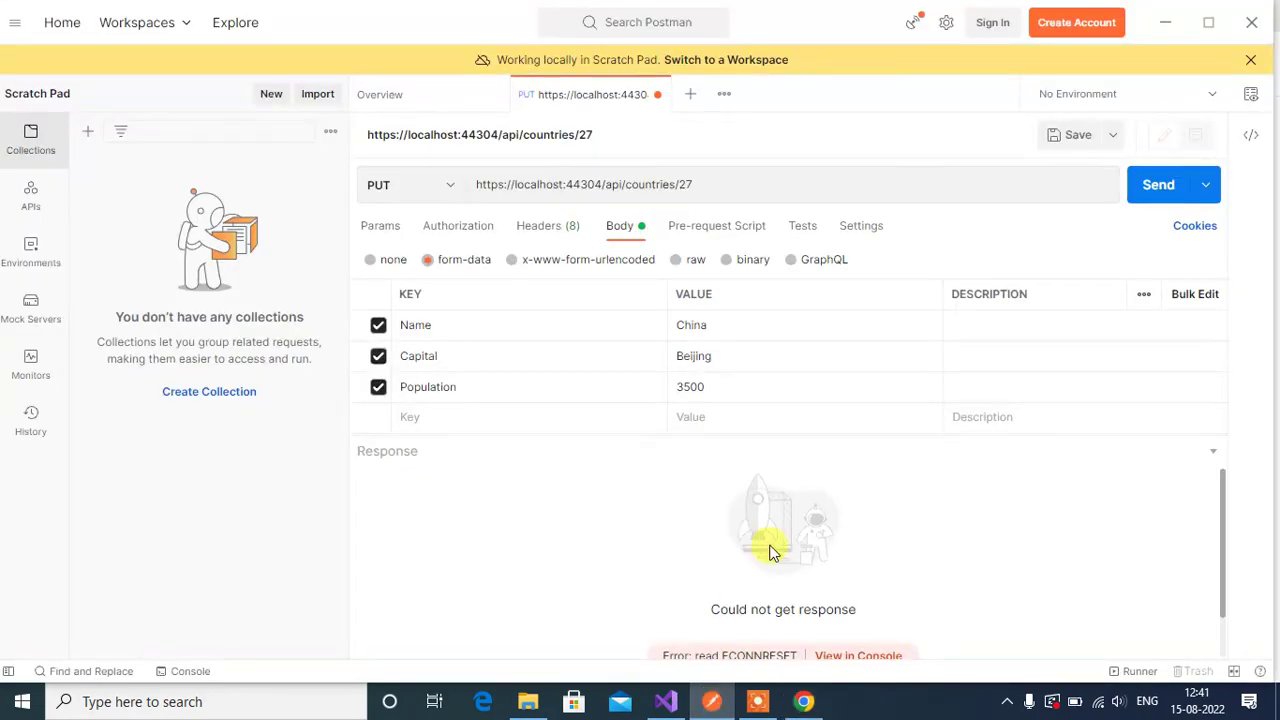
- Show the PUT api/countries/27 request's Headers list and select its URL
left_click(543, 225)
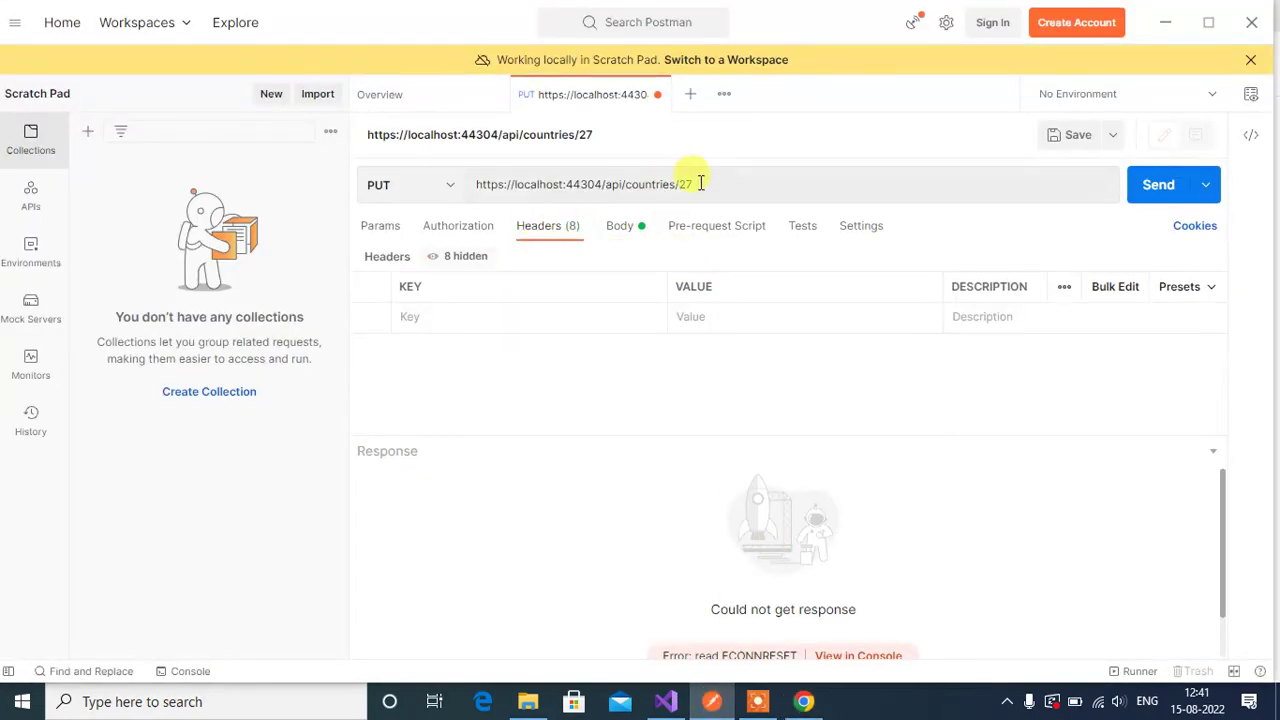
triple_click(585, 184)
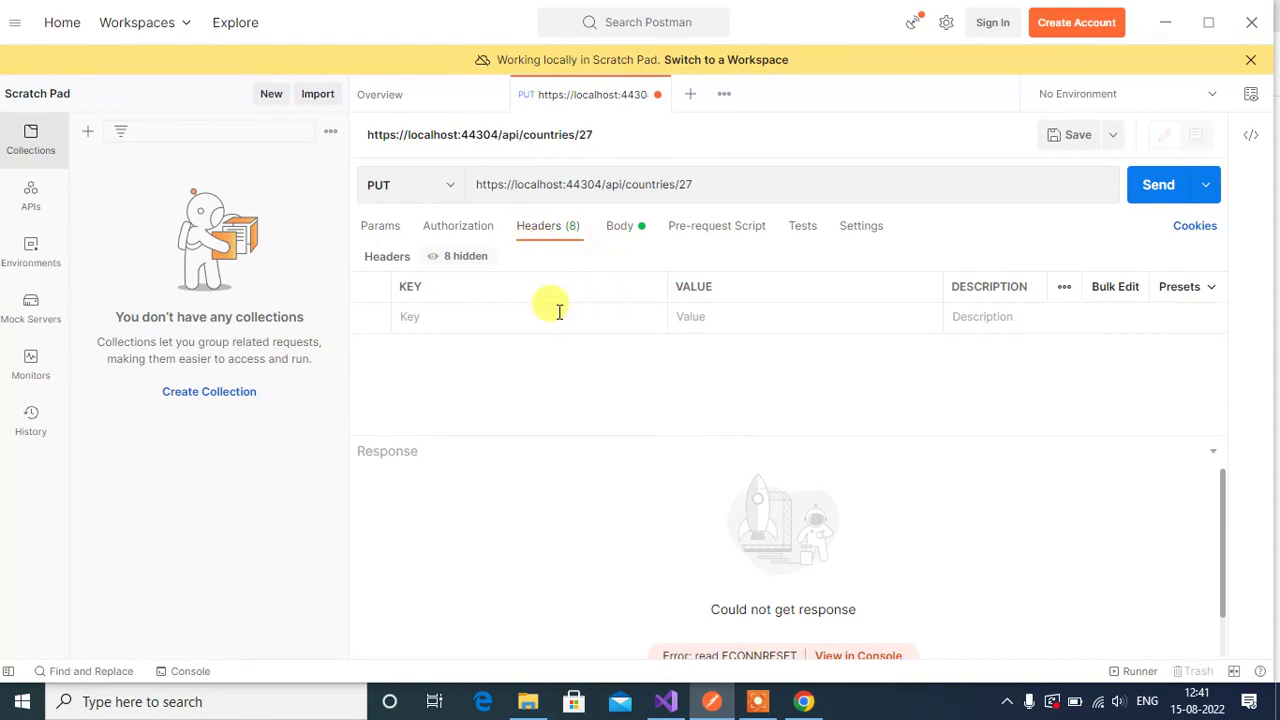
mouse_move(560, 345)
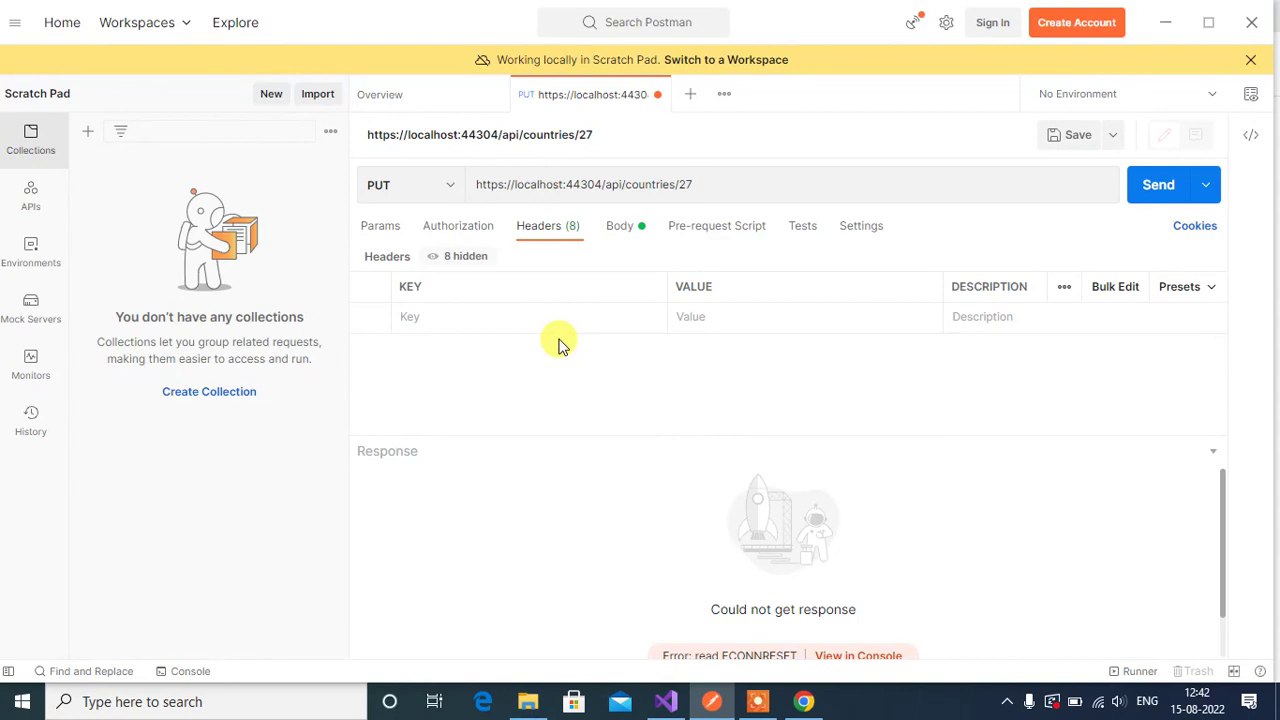
mouse_move(463, 333)
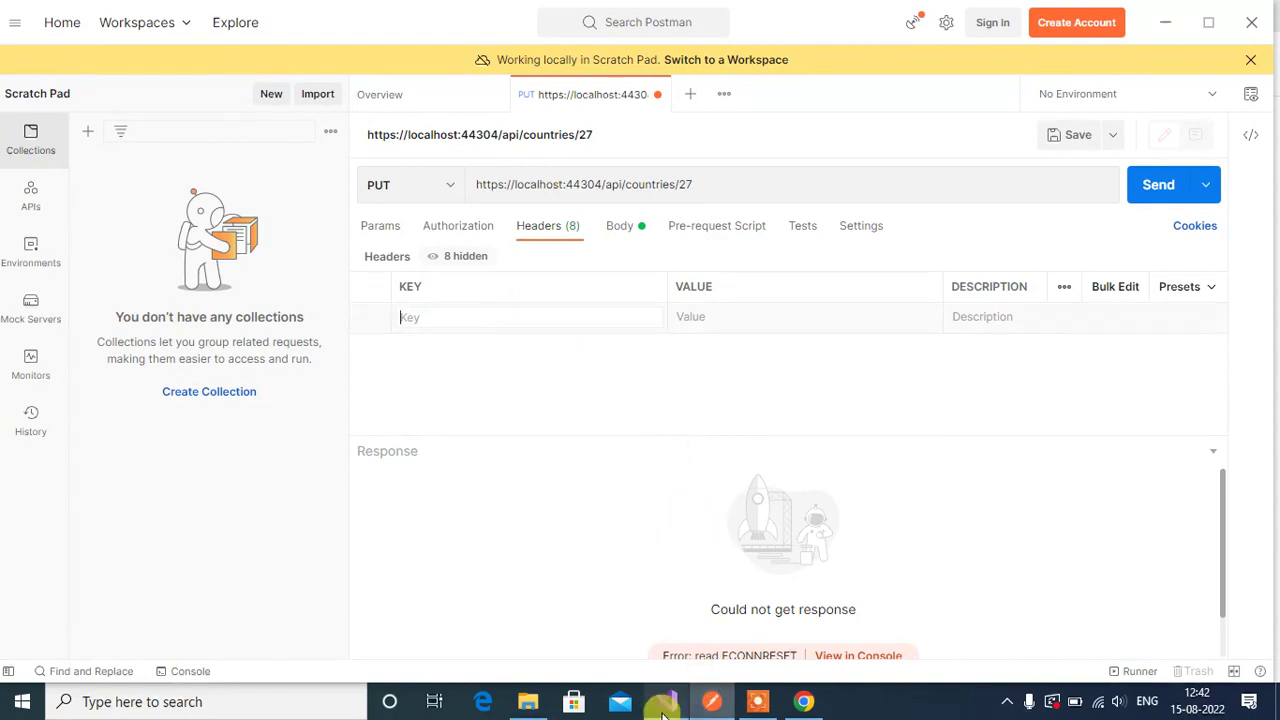
- Review AddCountry in Visual Studio, then start a new header key in Postman
left_click(663, 701)
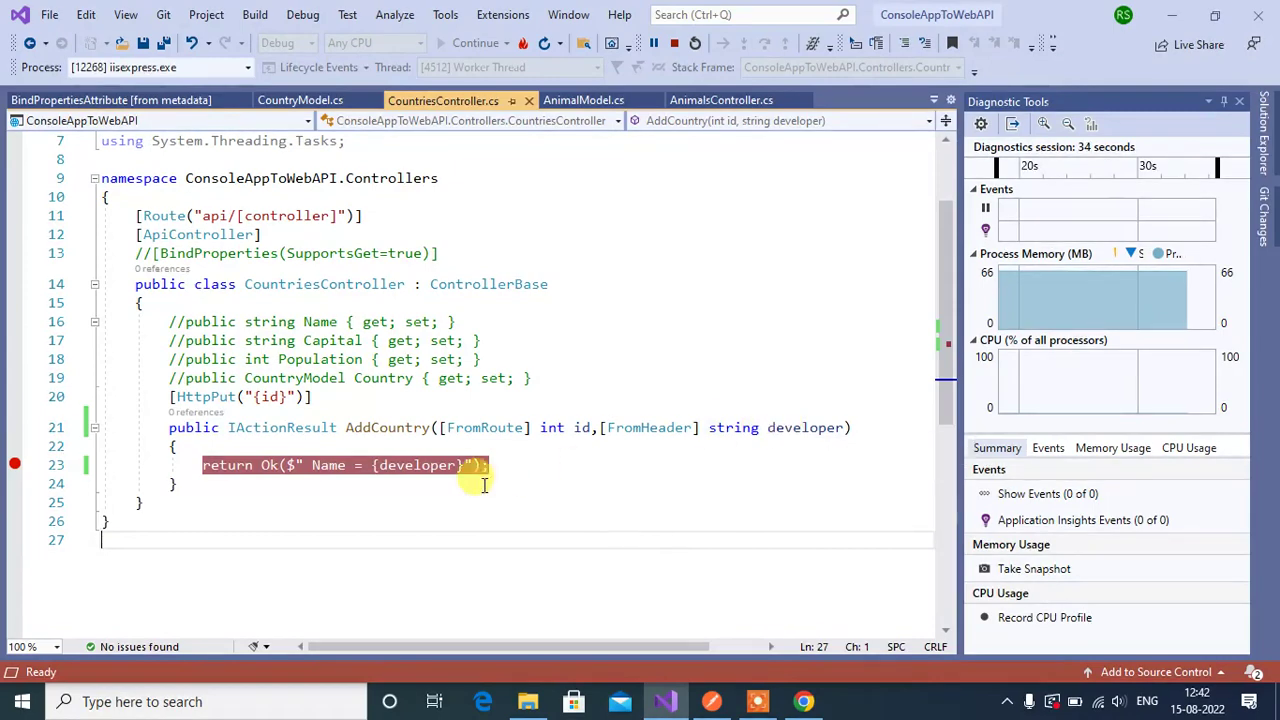
mouse_move(767, 535)
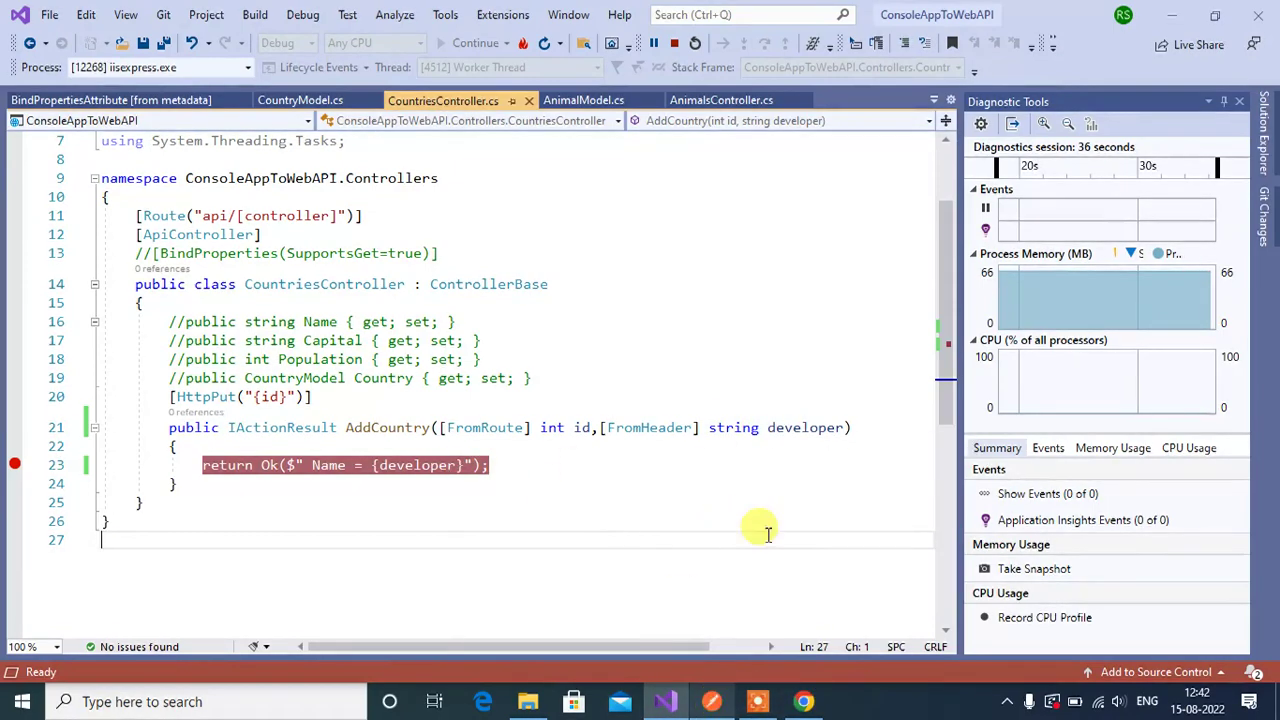
double_click(805, 427)
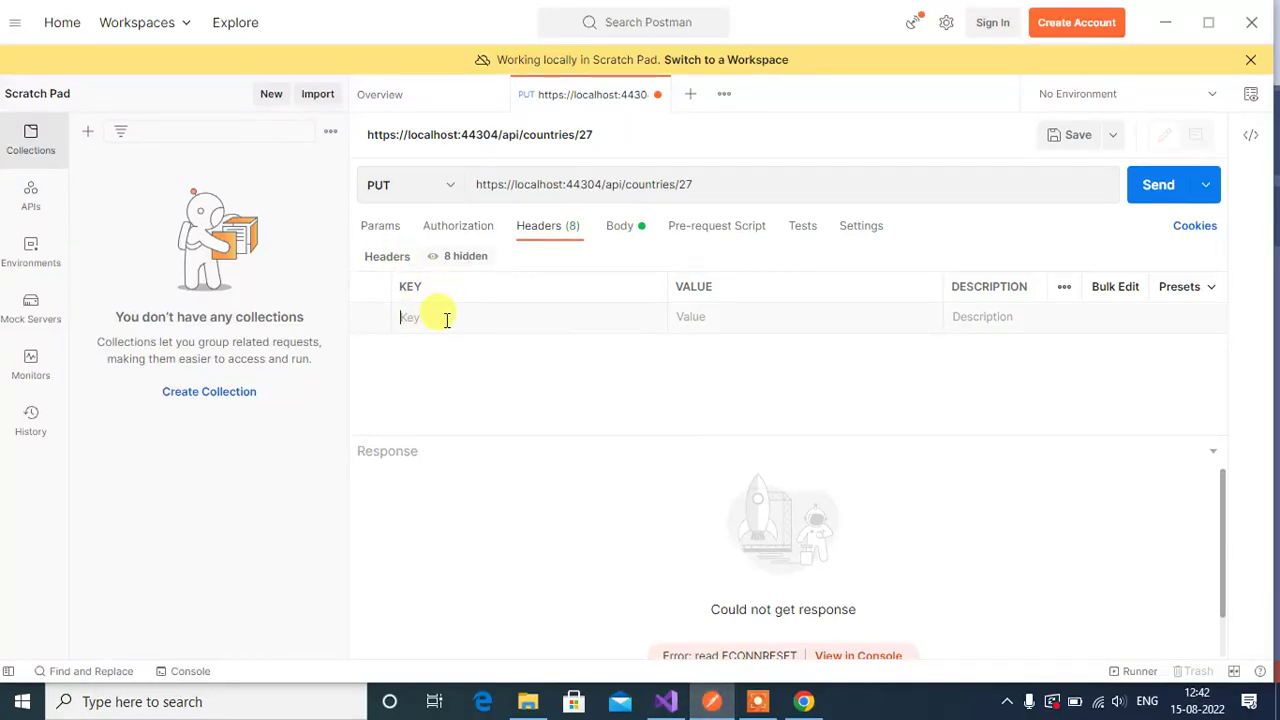
- Add header developer = saran and send the PUT request to the breakpoint
type("developer")
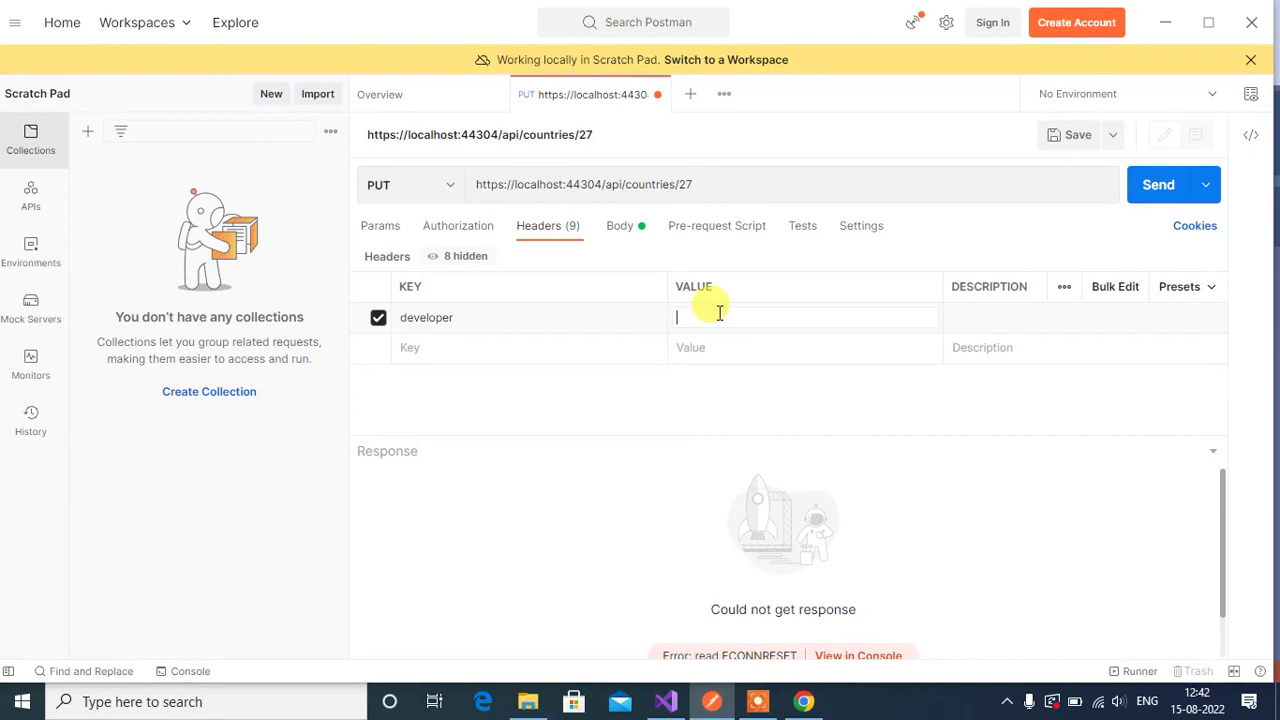
type("saran")
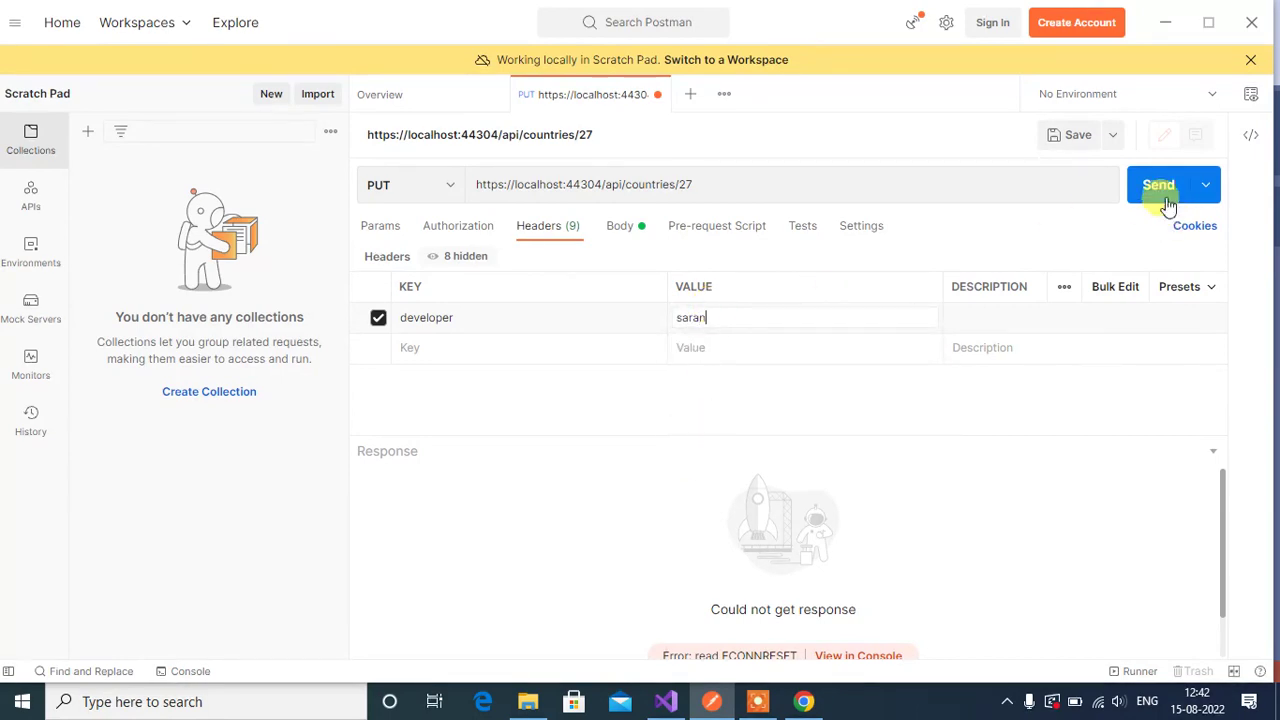
left_click(1158, 185)
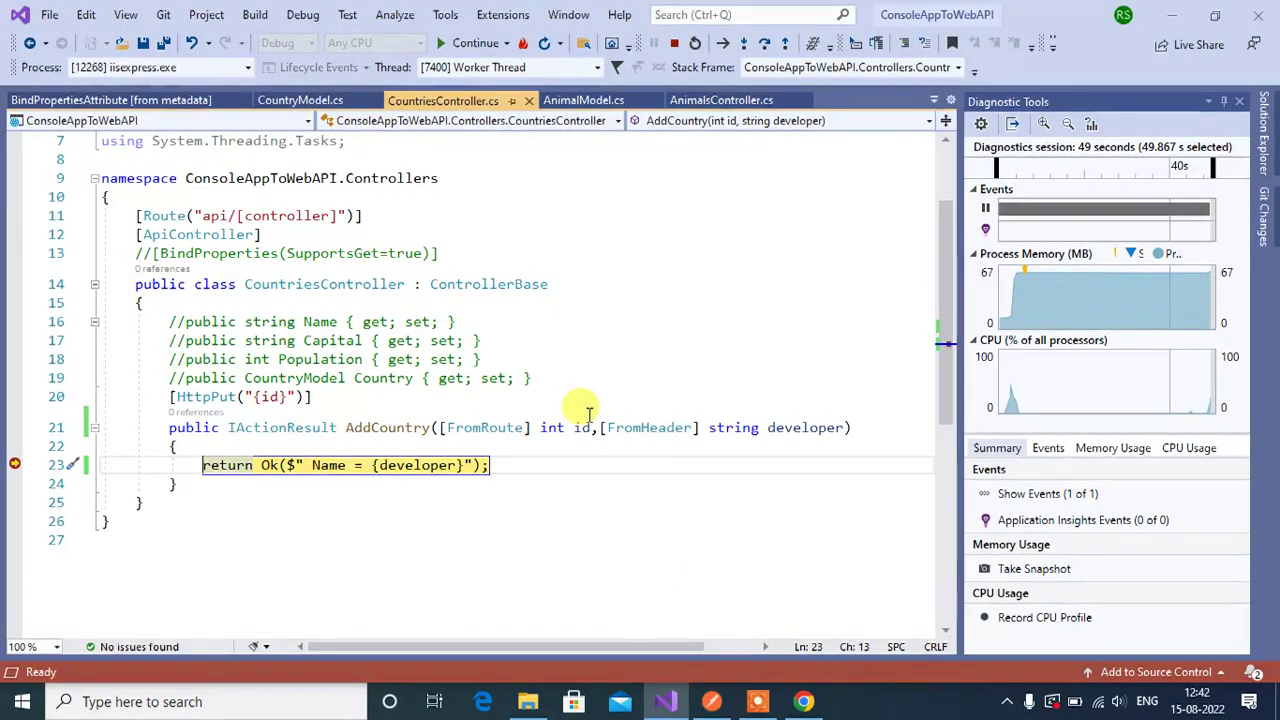
mouse_move(806, 427)
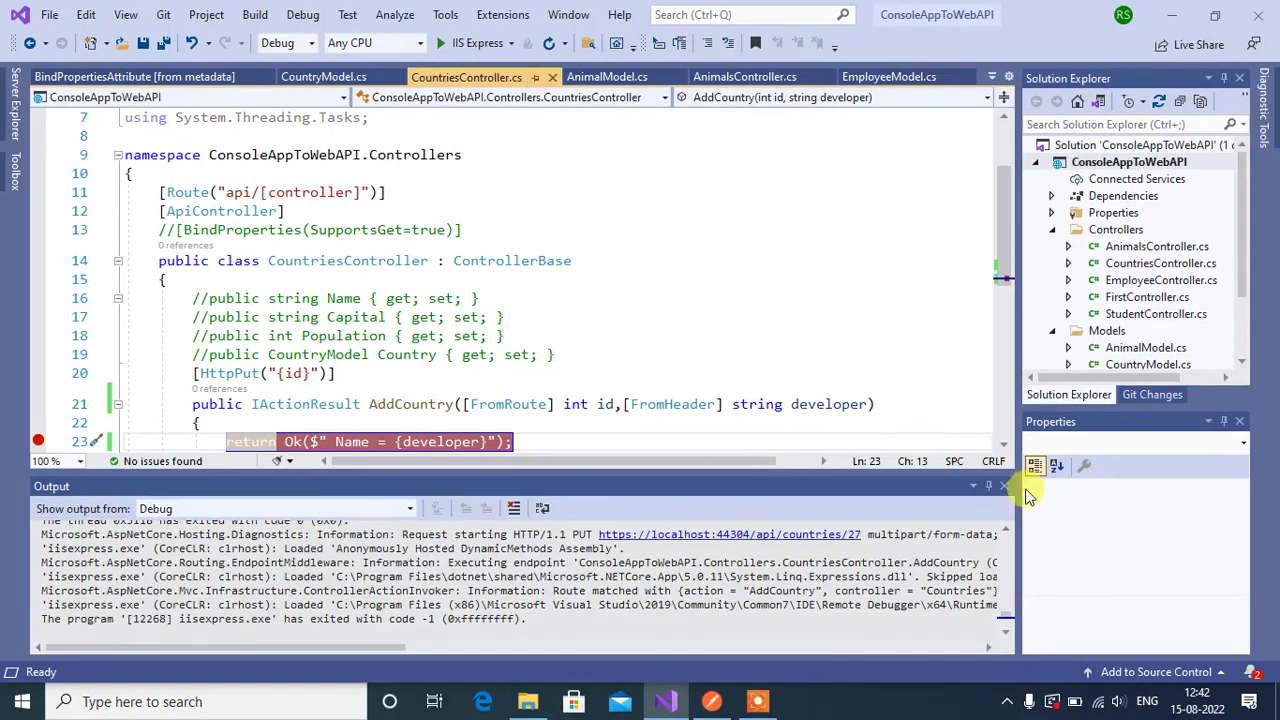
- Add a second [FromHeader] string course parameter after developer in AddCountry
left_click(1004, 486)
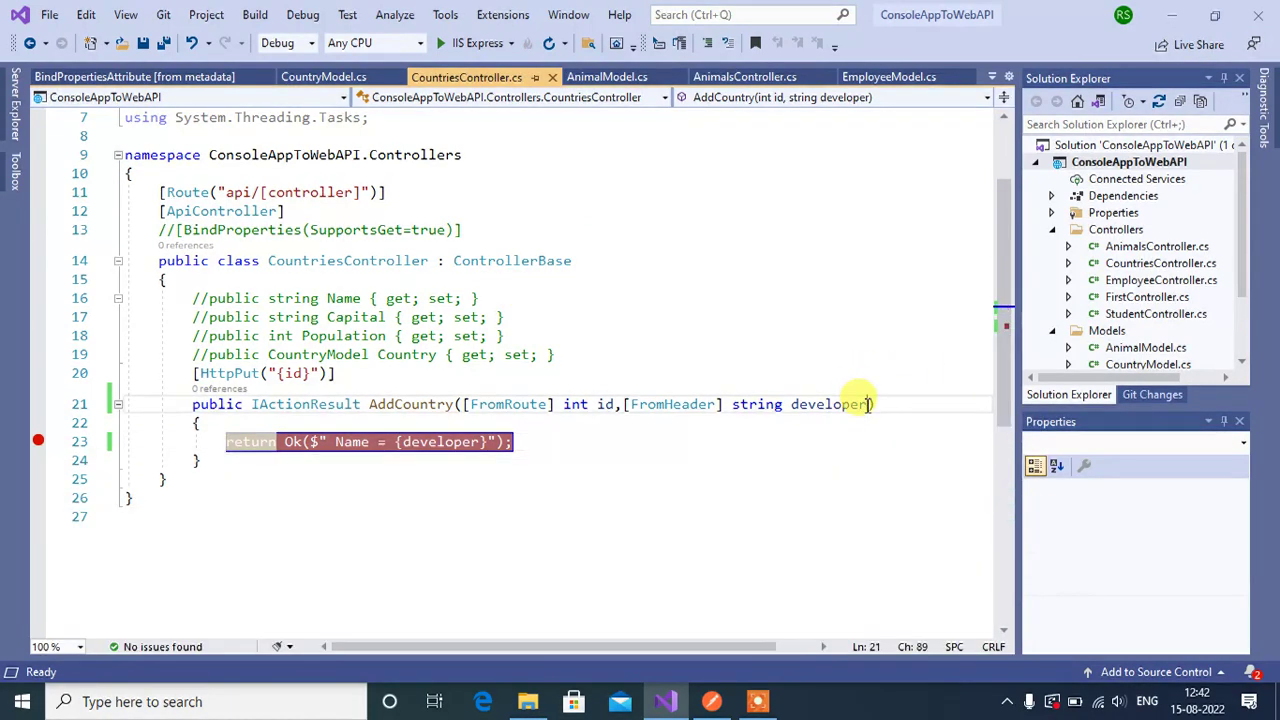
type(",")
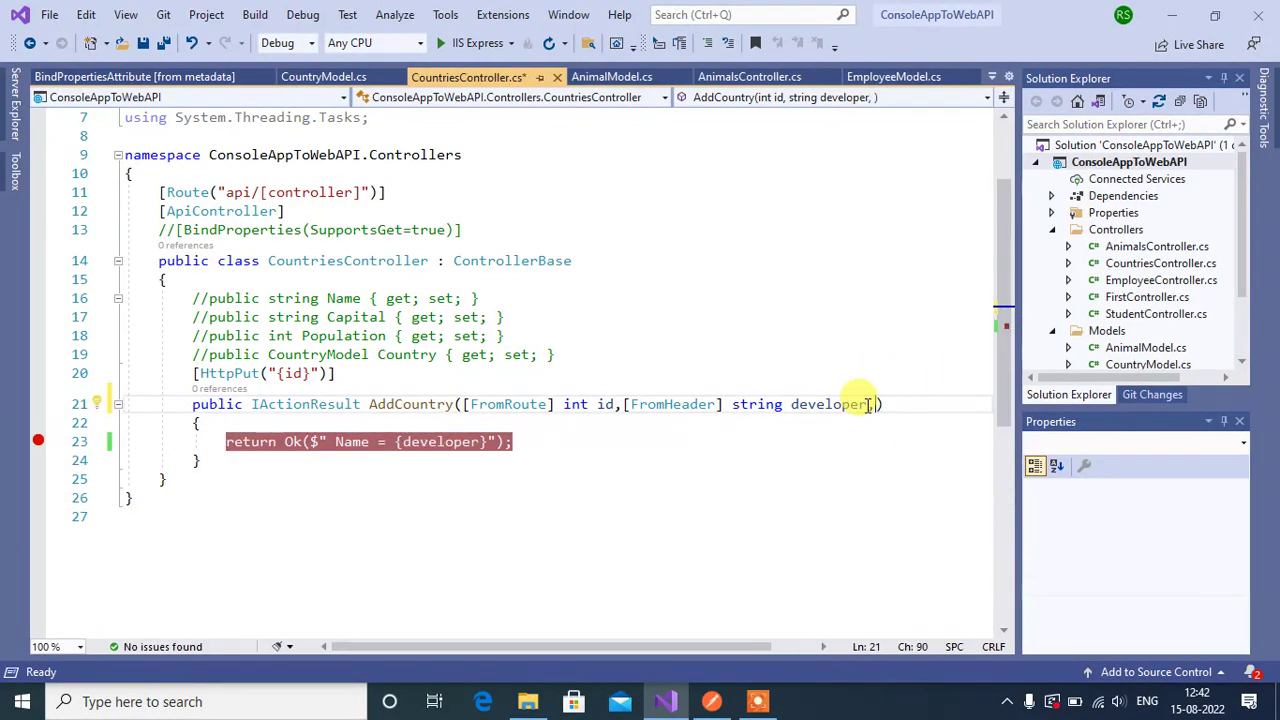
type("strin")
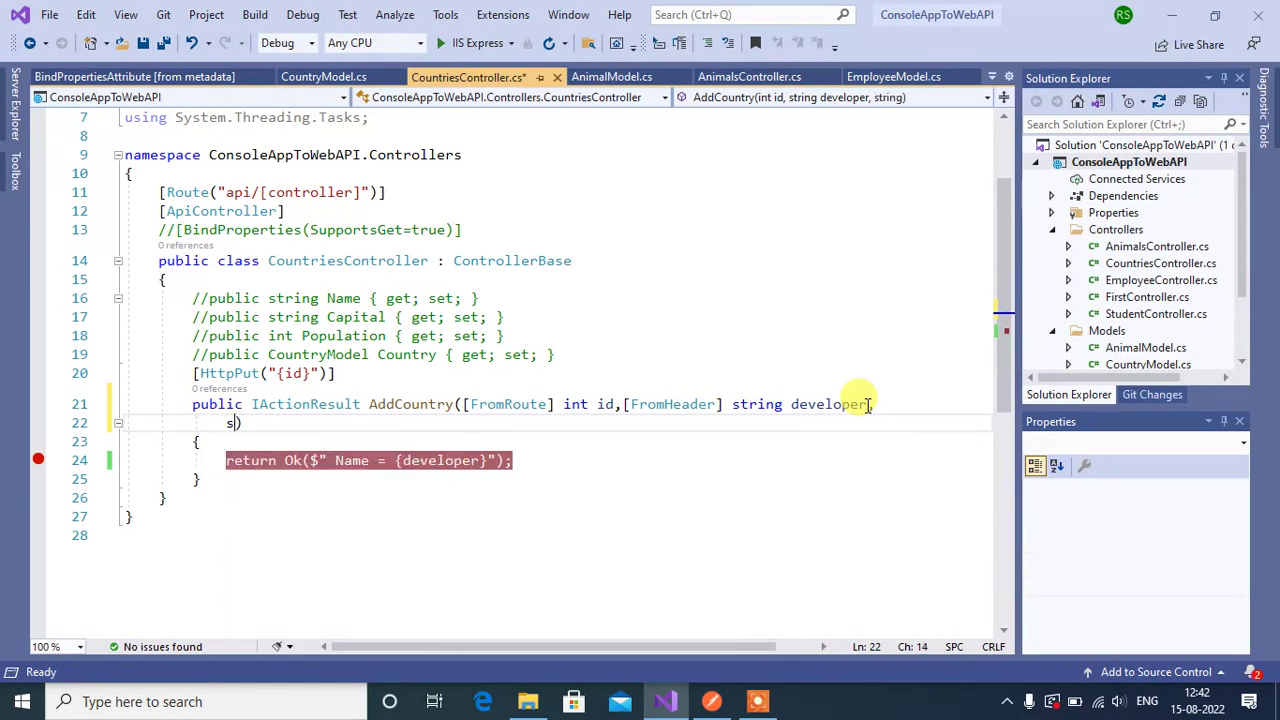
type("fr")
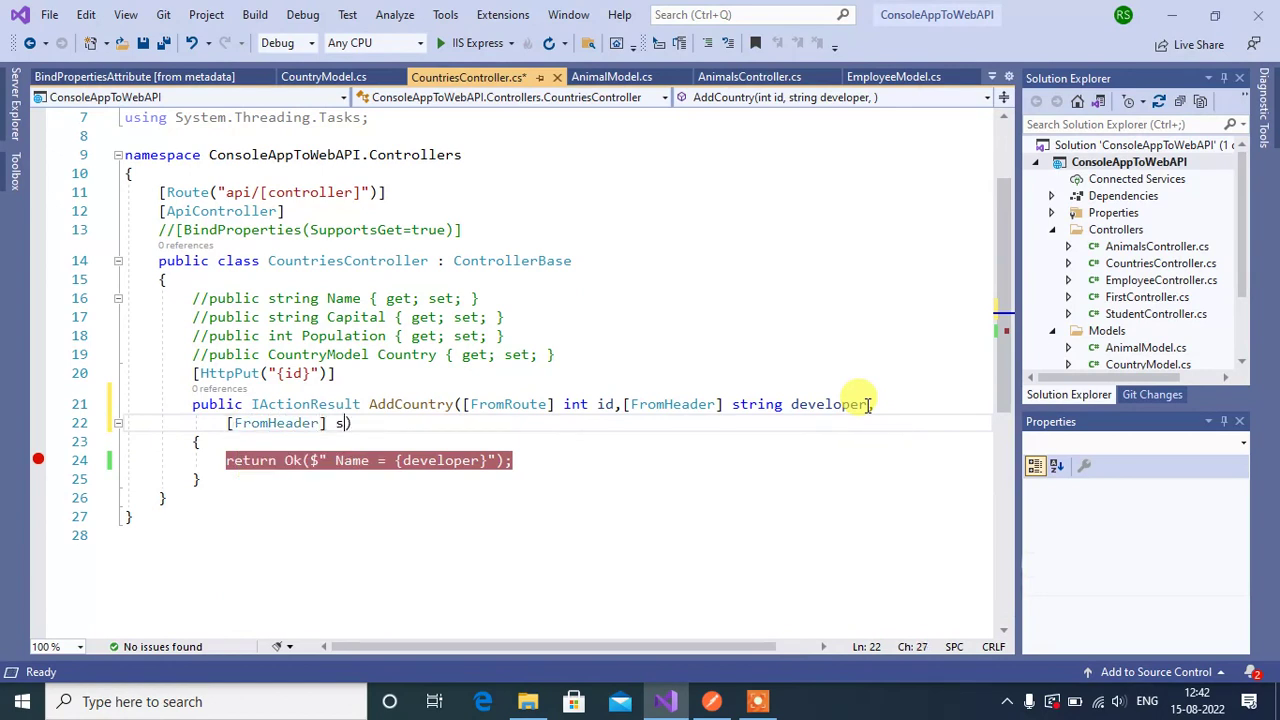
type("tring co")
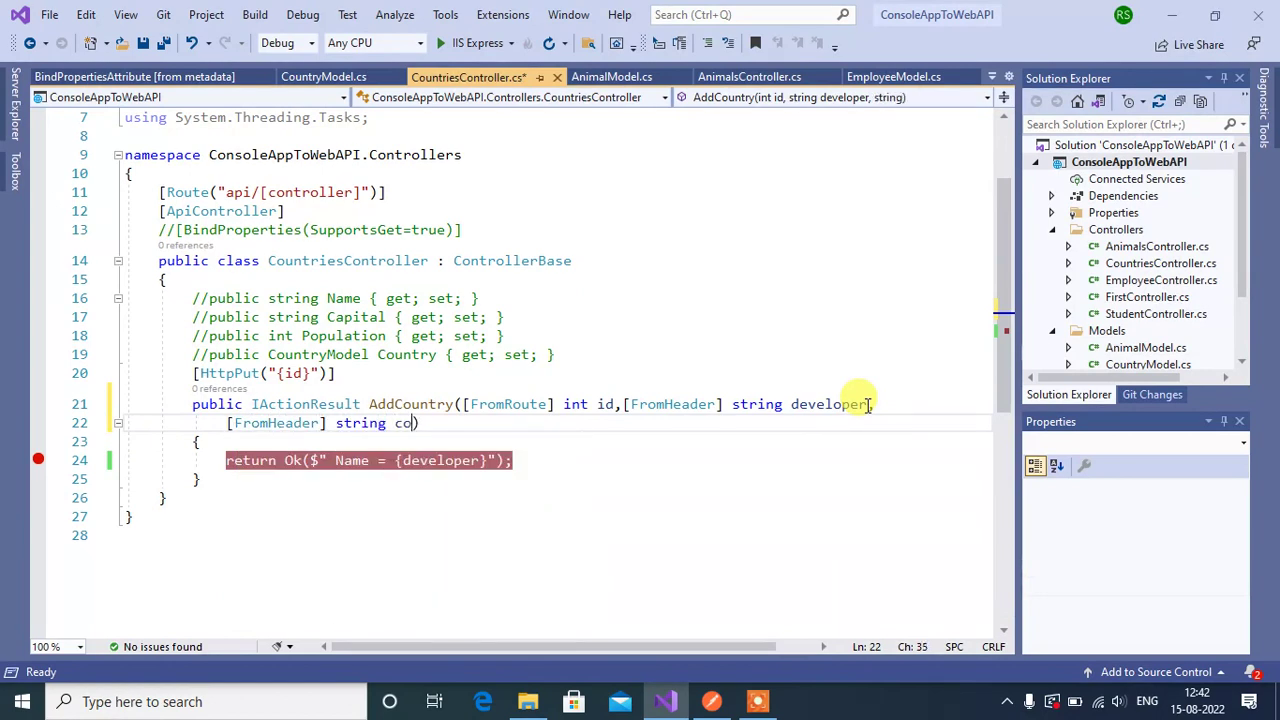
type("urse")
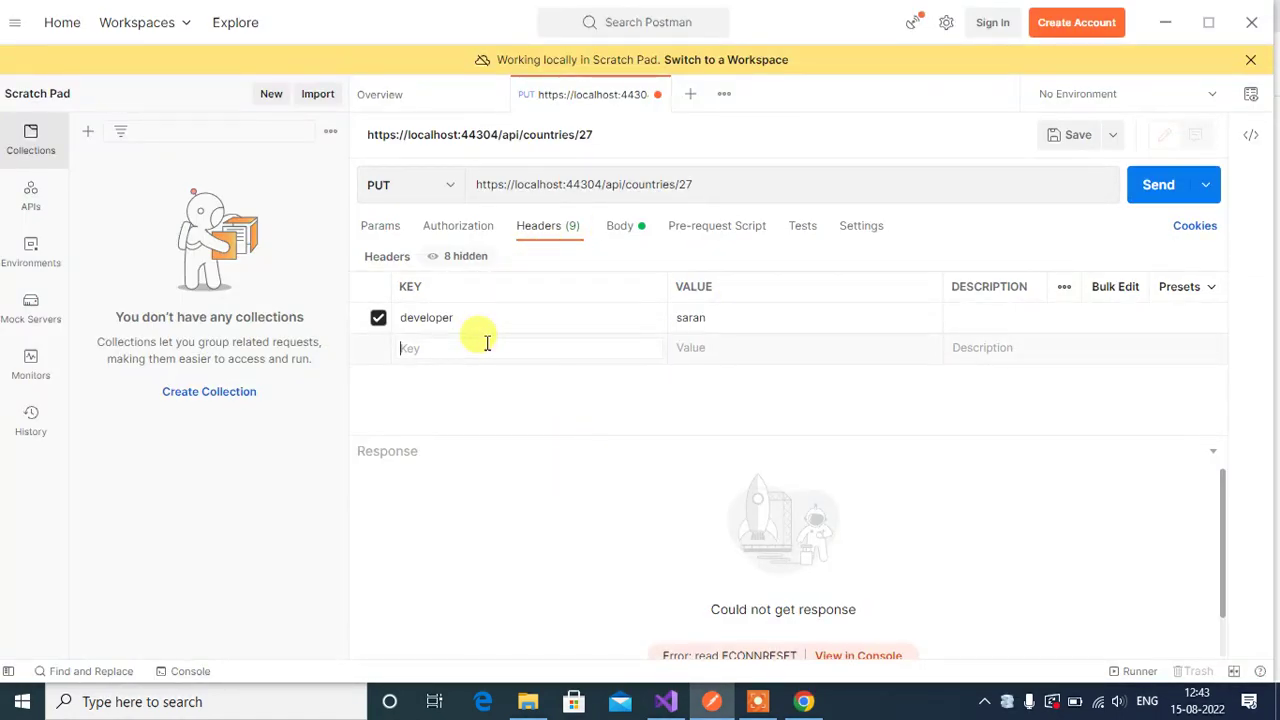
- Add header course = asp.net core, send the request, and return to Visual Studio
type("cour")
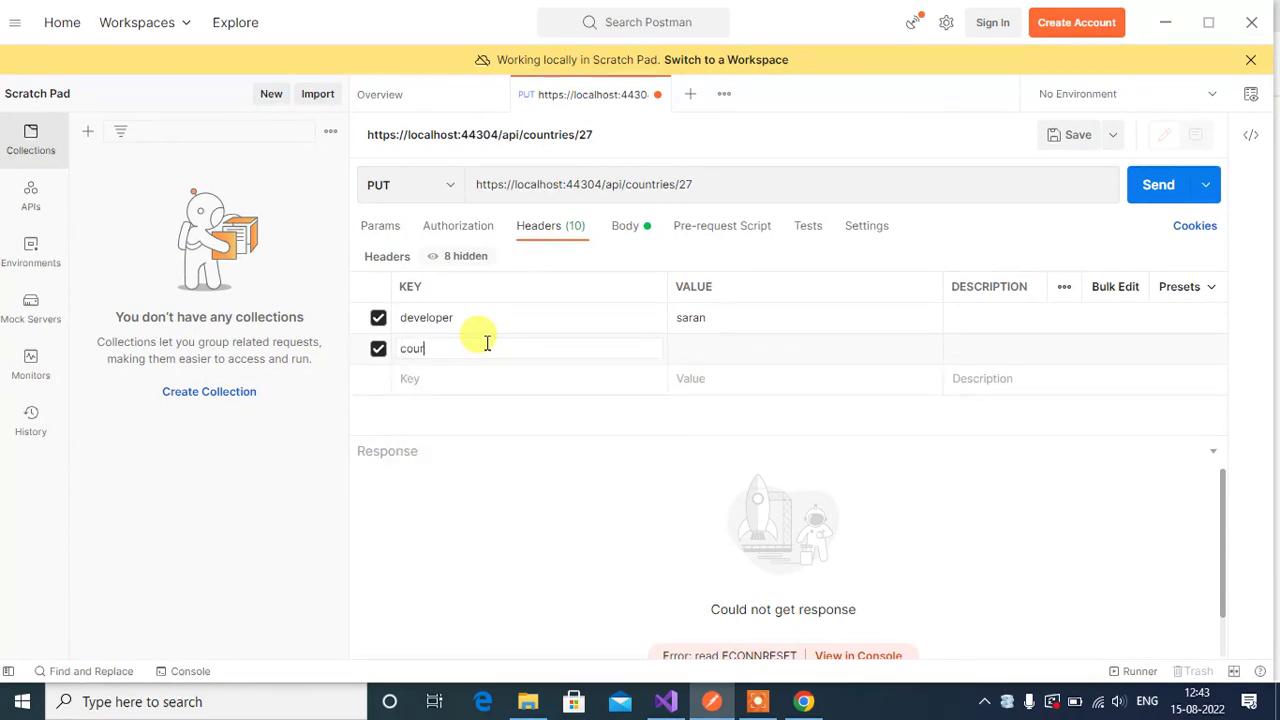
type("se")
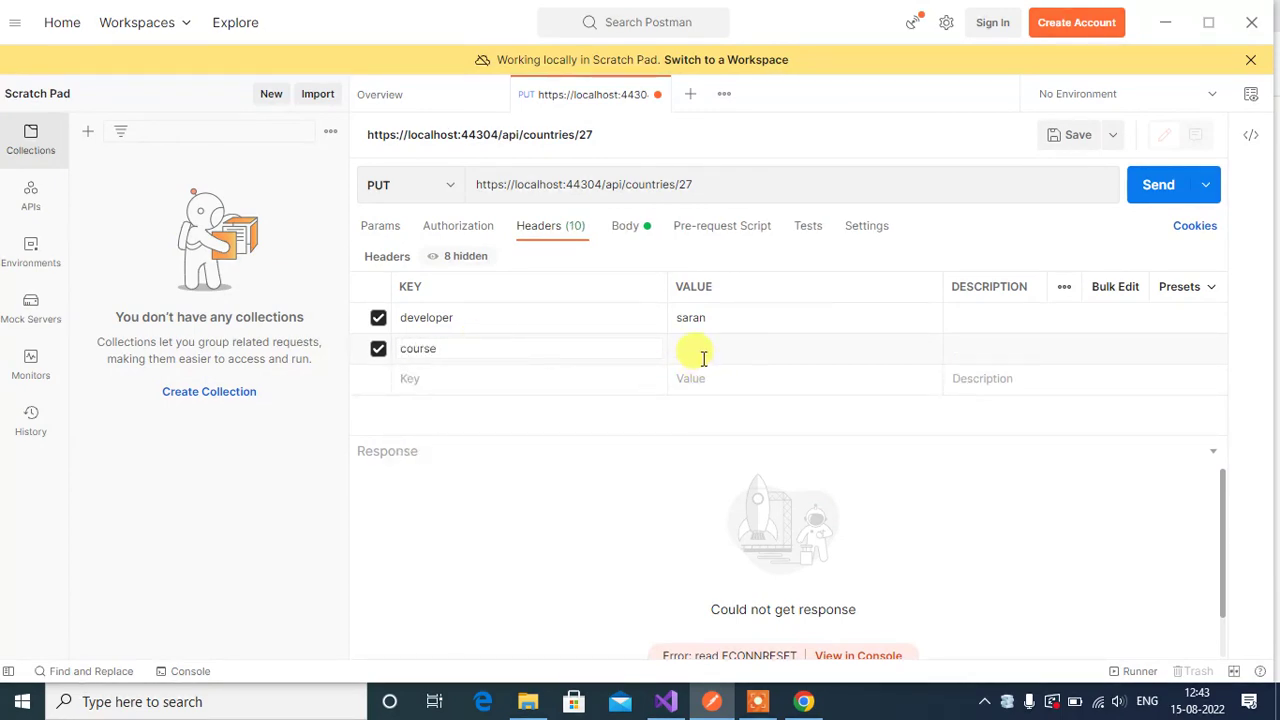
type("asp")
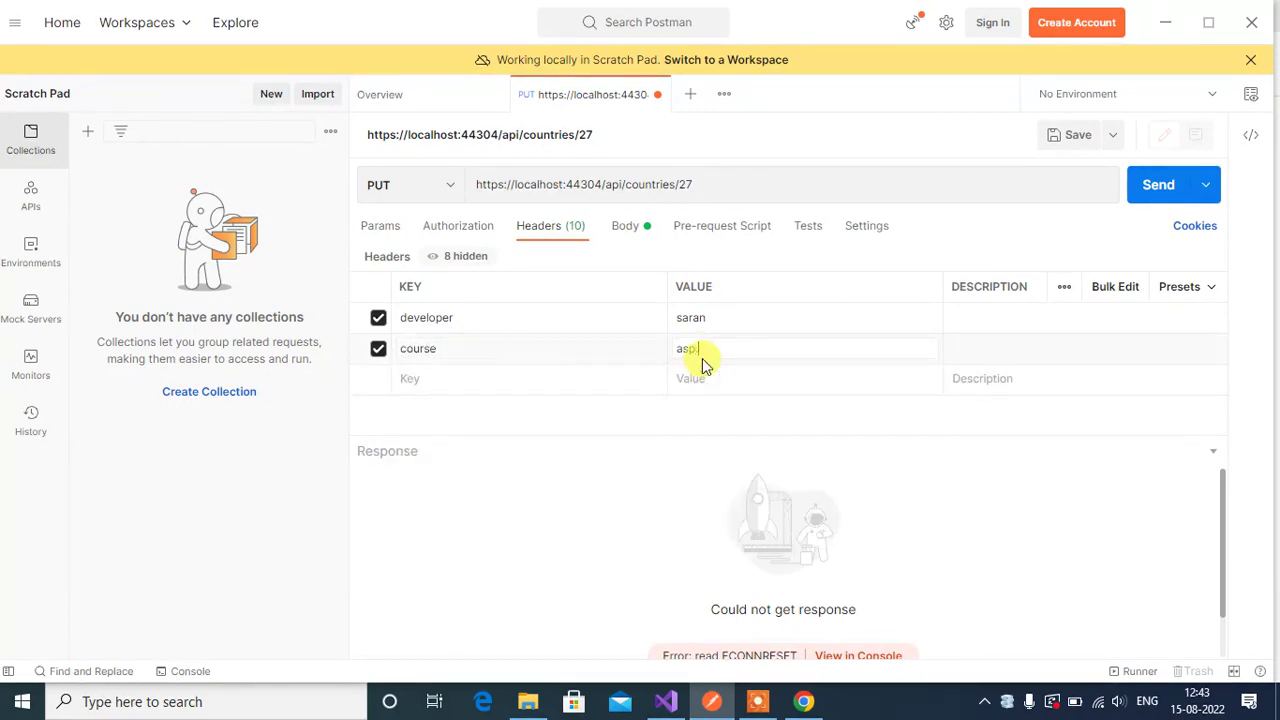
type(".net core")
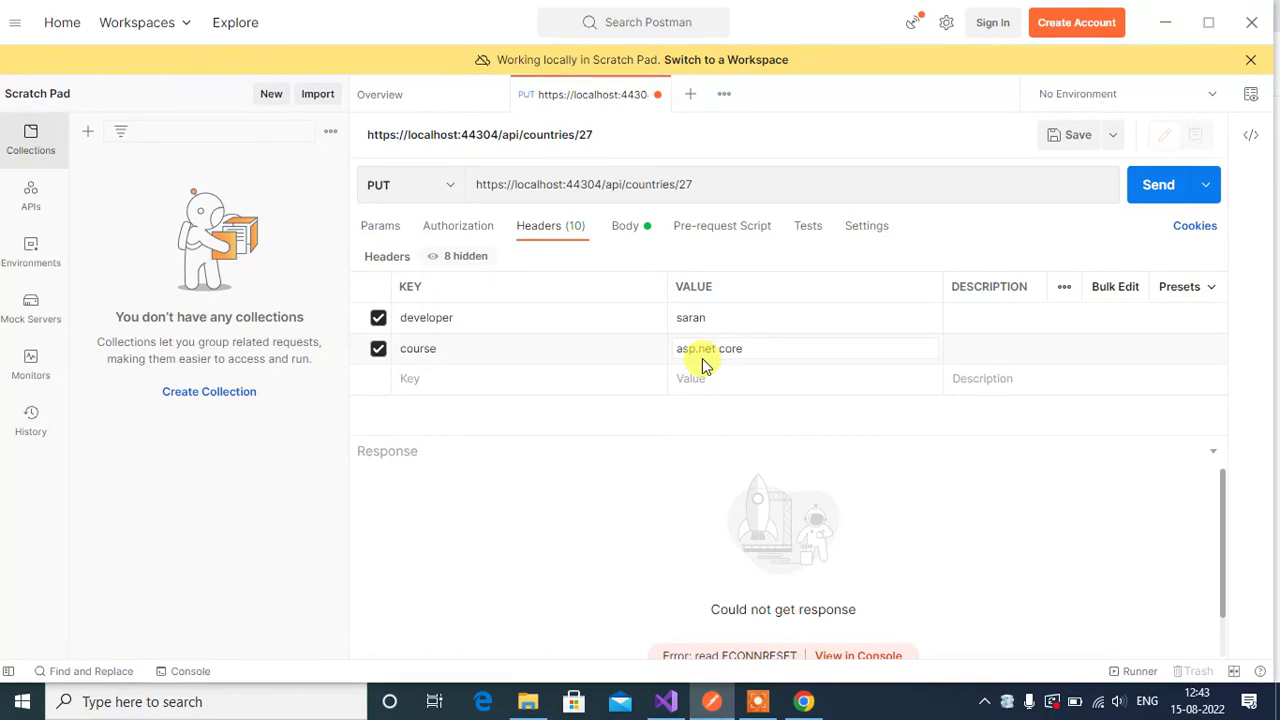
left_click(1158, 184)
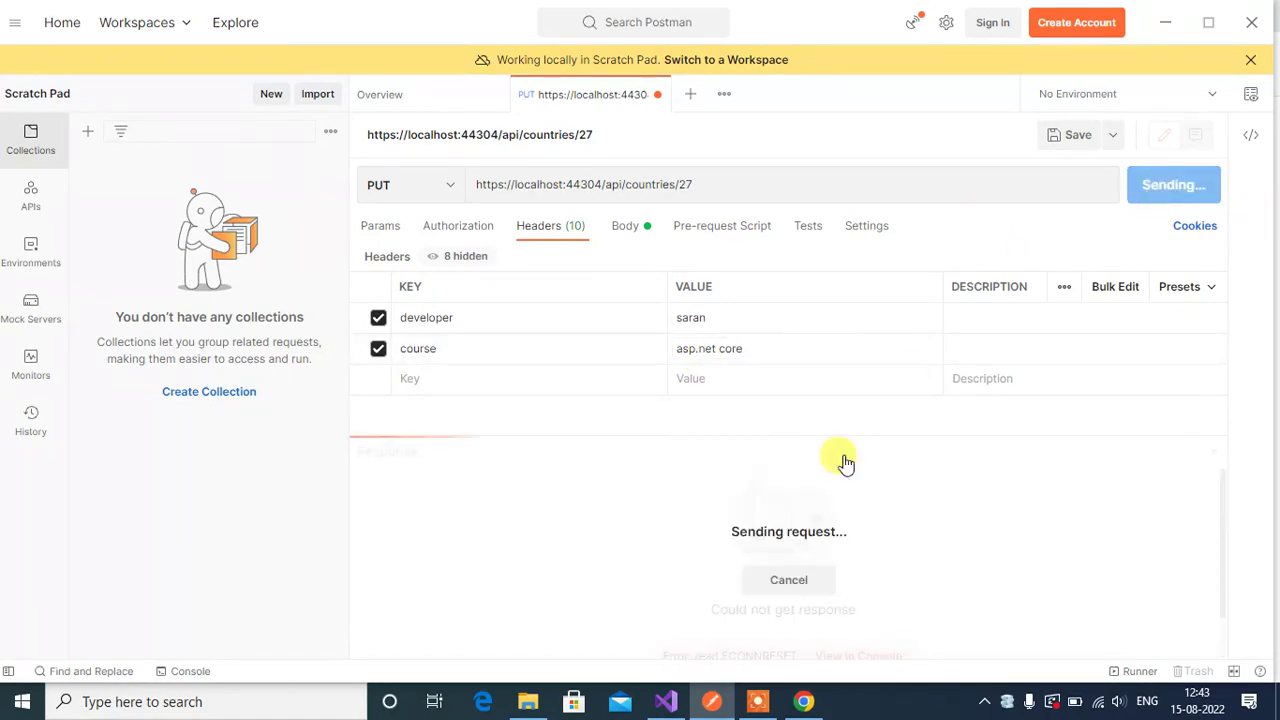
left_click(664, 701)
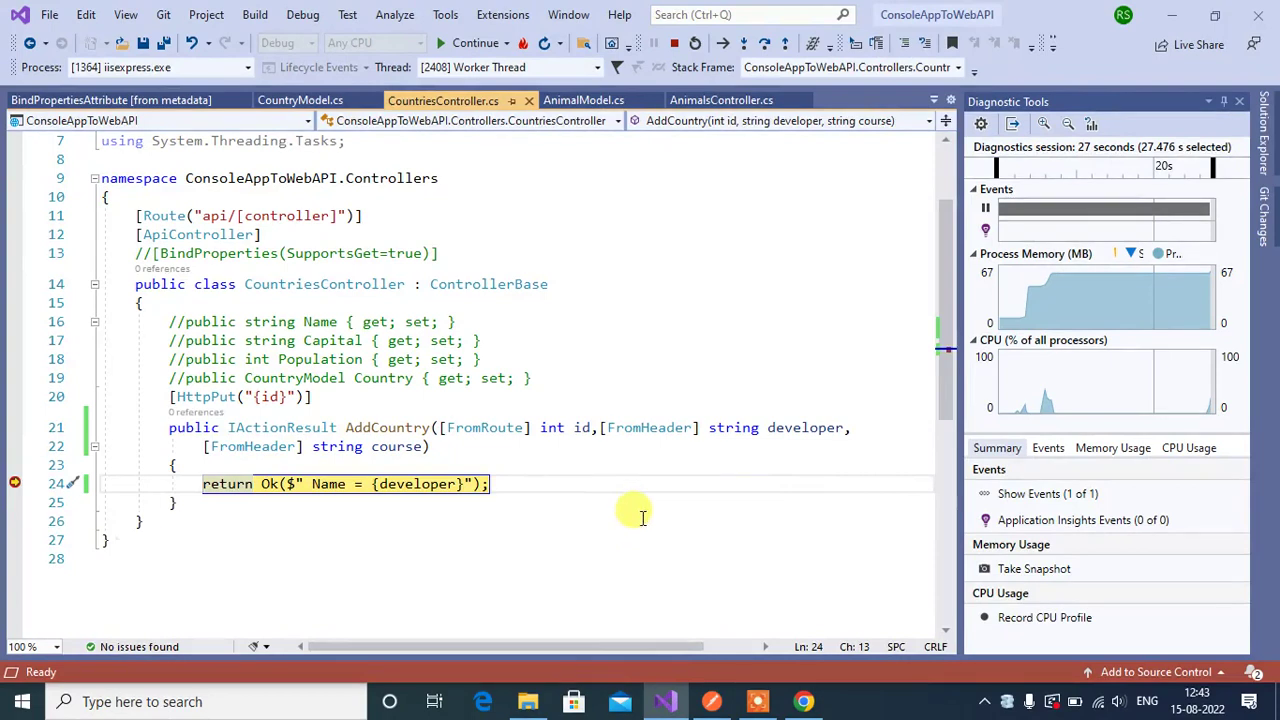
mouse_move(787, 427)
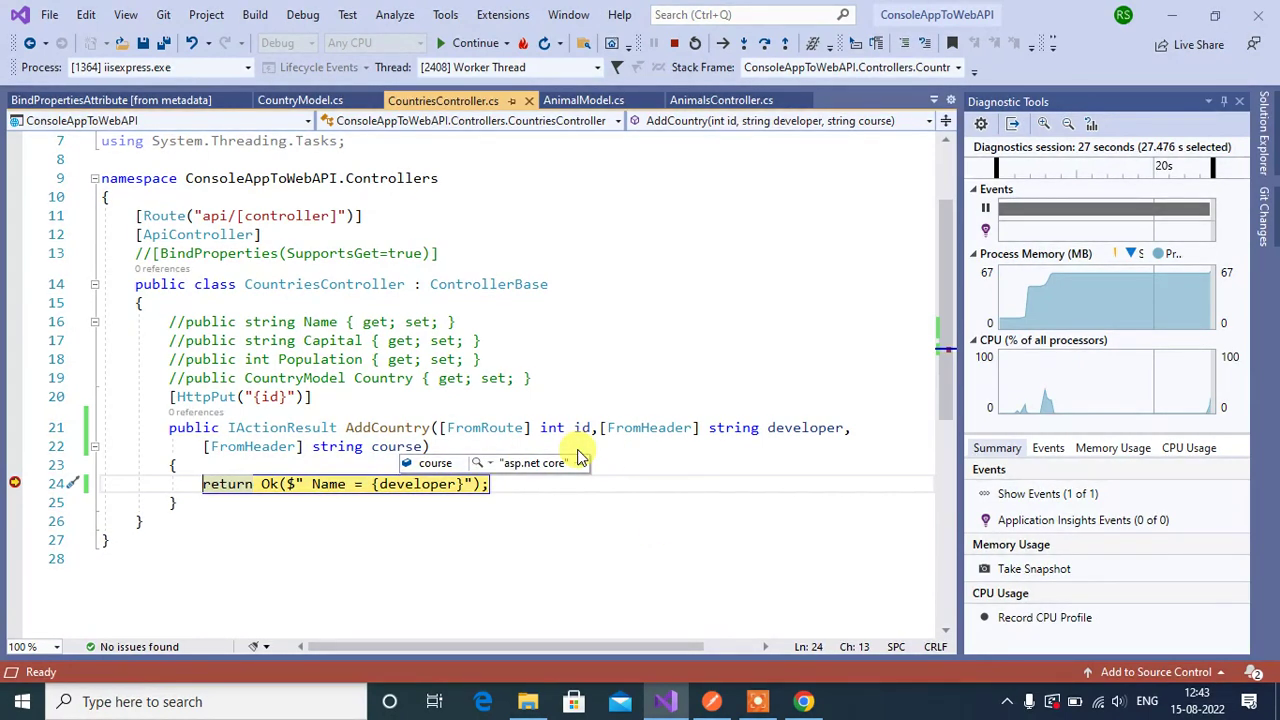
mouse_move(680, 445)
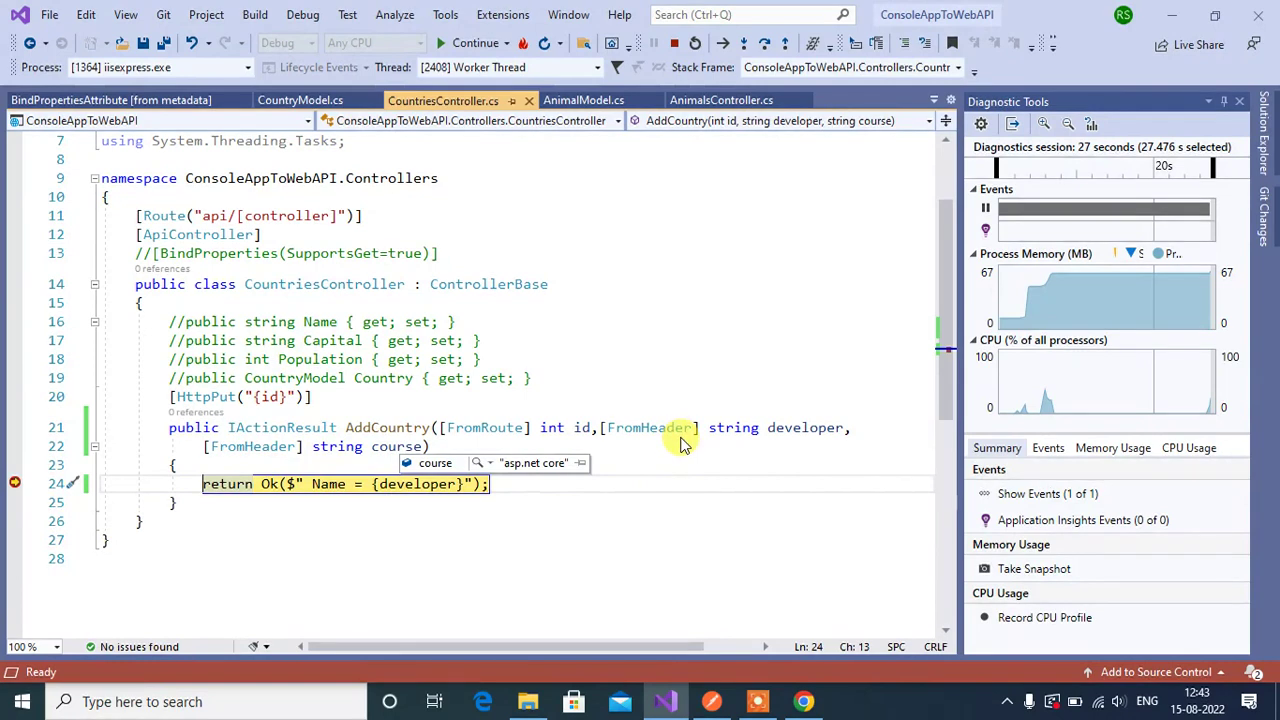
mouse_move(632, 447)
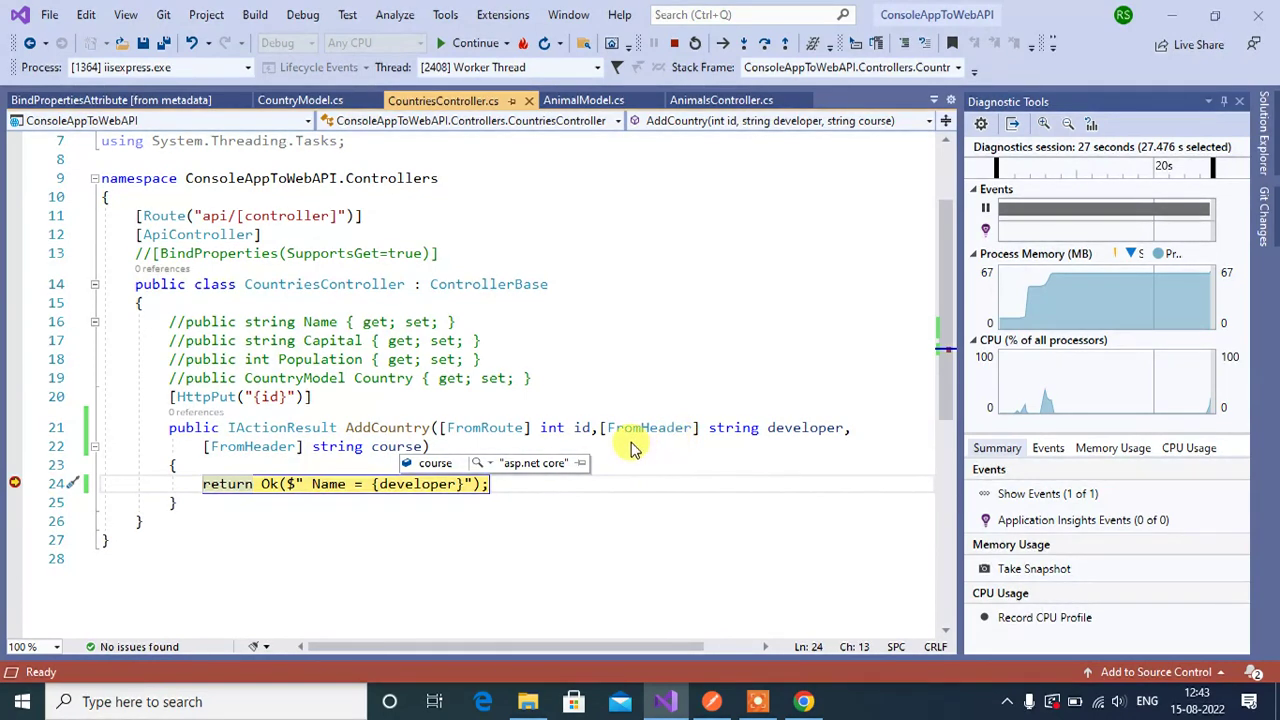